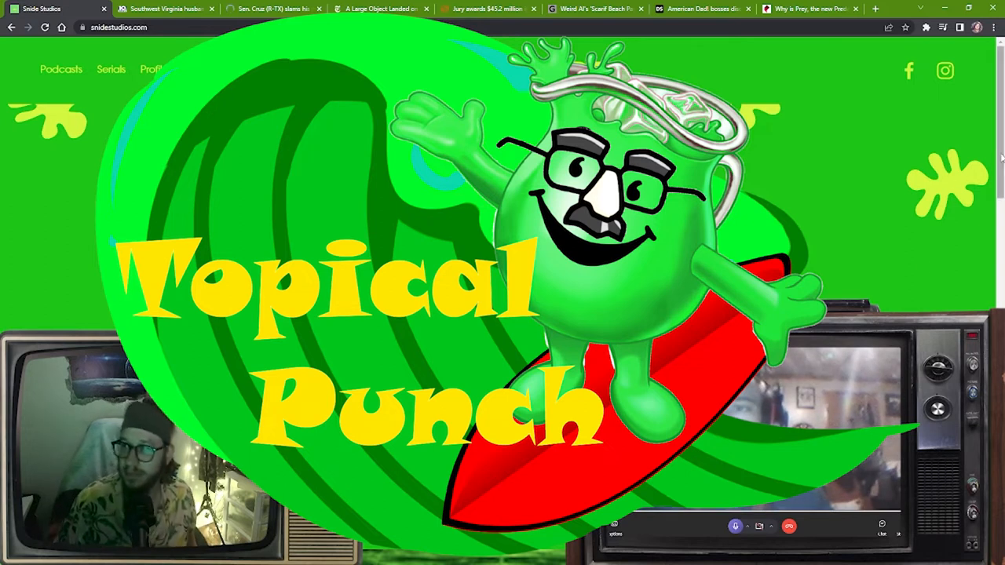
{"action": "mouse_move", "coordinate": [876, 174]}
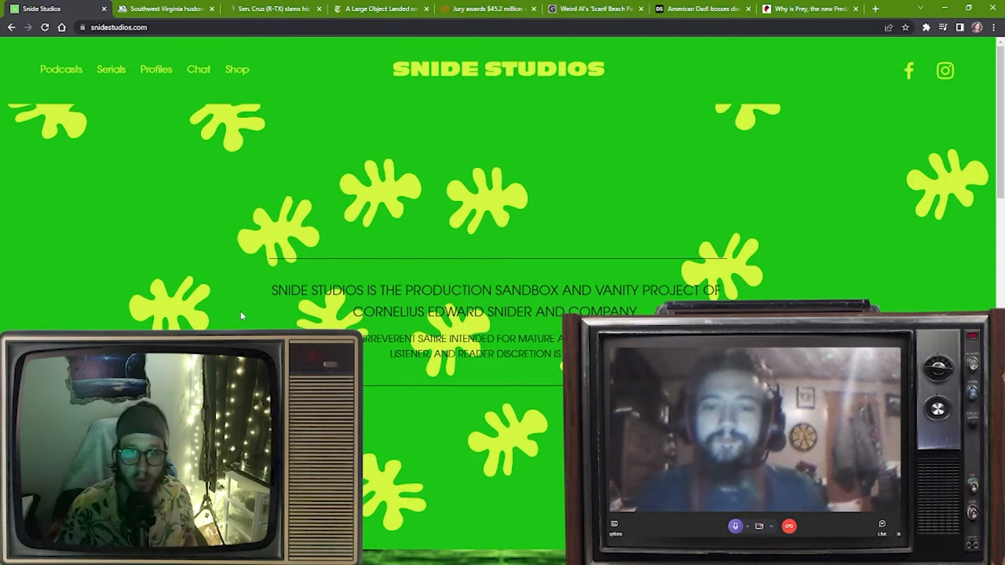
Switch to the Southwest Virginia realtor fraud article and scroll down to its headline.
{"action": "left_click", "coordinate": [164, 9]}
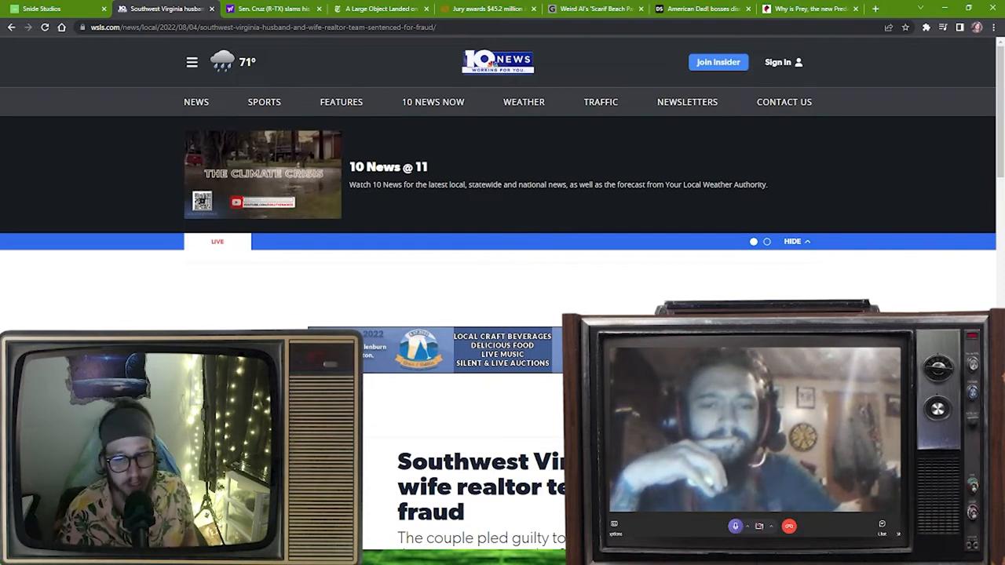
{"action": "scroll", "scroll_direction": "down", "scroll_amount": 3}
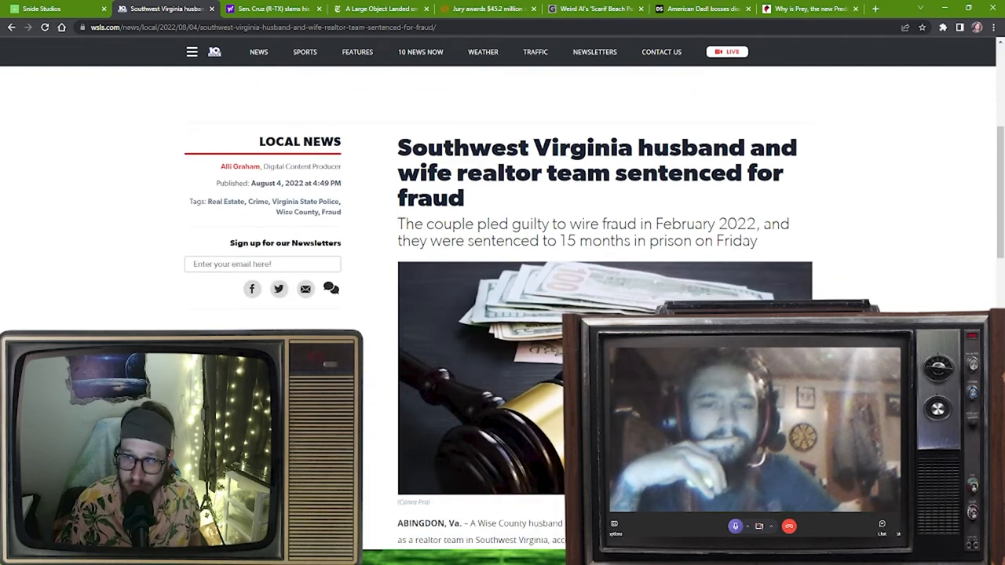
{"action": "scroll", "scroll_direction": "down", "scroll_amount": 3}
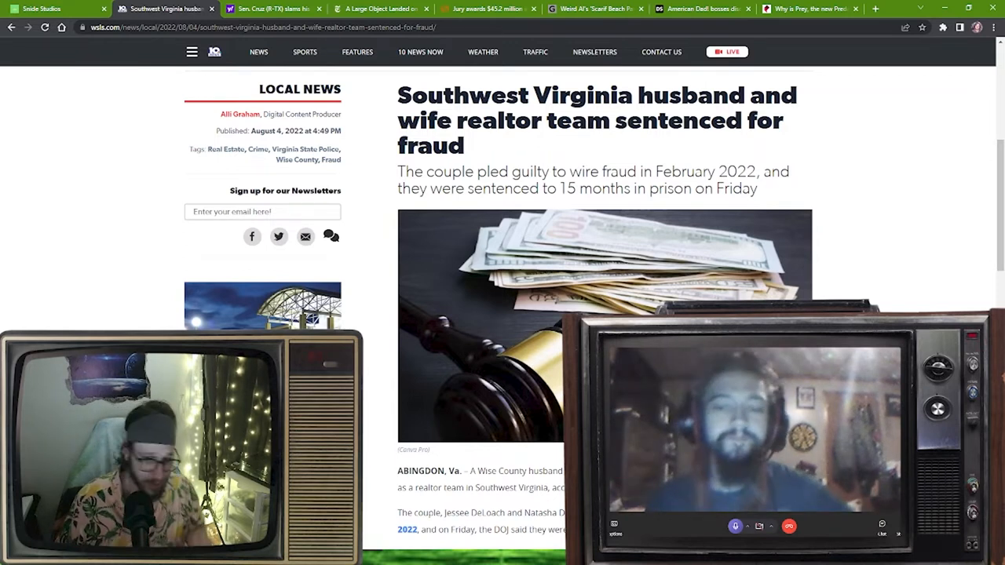
Scroll past the photo to the Abingdon paragraphs on the guilty plea and 15-month sentences.
{"action": "scroll", "scroll_direction": "down", "scroll_amount": 3}
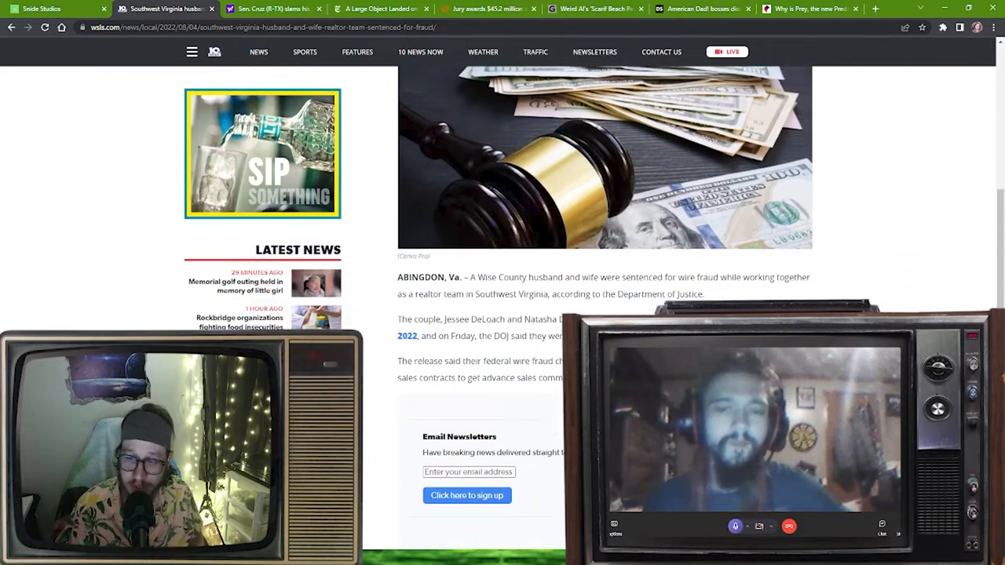
{"action": "scroll", "scroll_direction": "down", "scroll_amount": 3}
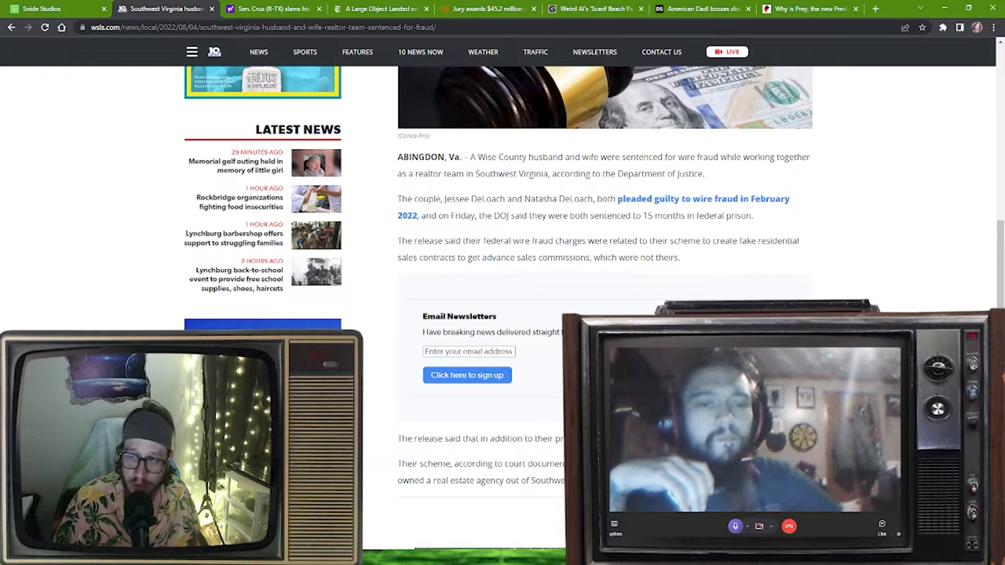
{"action": "scroll", "scroll_direction": "down", "scroll_amount": 3}
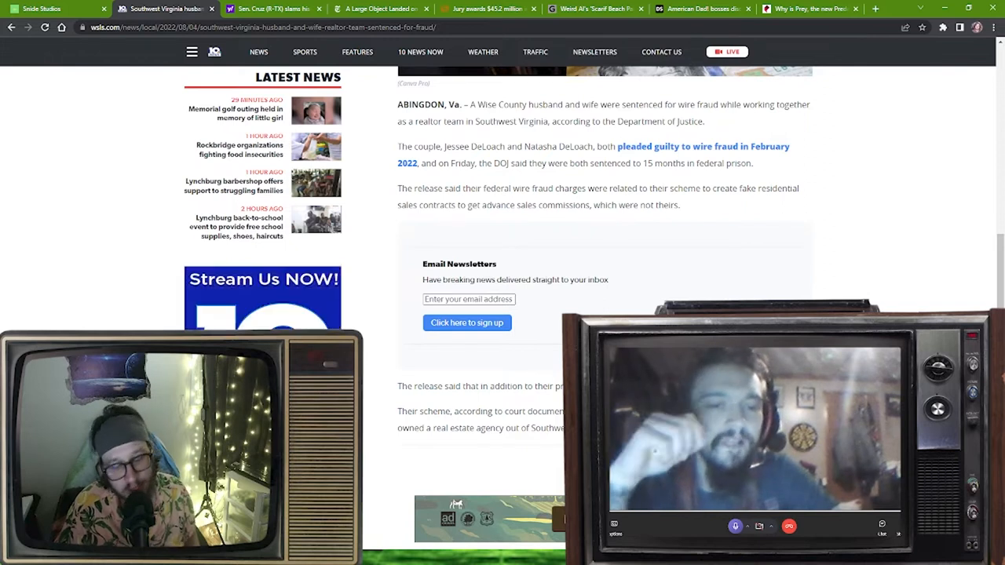
Scroll past the newsletter box and ad to the $146,273 restitution and Koltown Properties paragraphs.
{"action": "scroll", "scroll_direction": "down", "scroll_amount": 3}
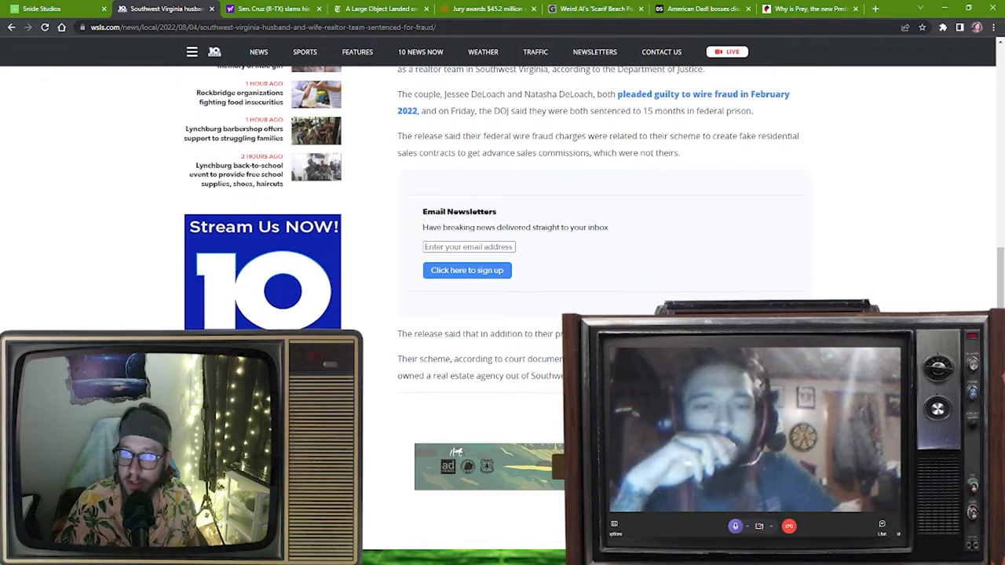
{"action": "scroll", "scroll_direction": "down", "scroll_amount": 3}
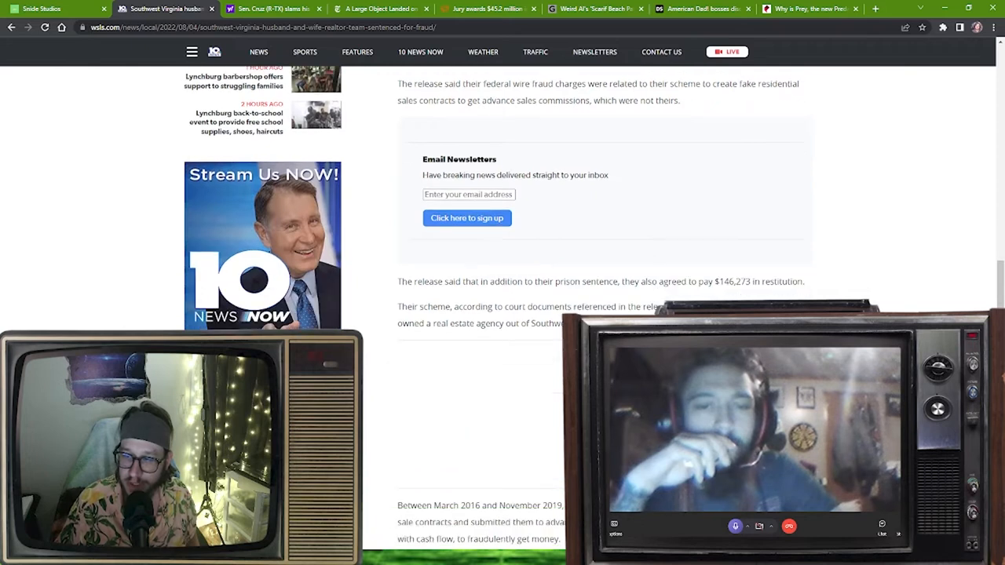
{"action": "scroll", "scroll_direction": "down", "scroll_amount": 3}
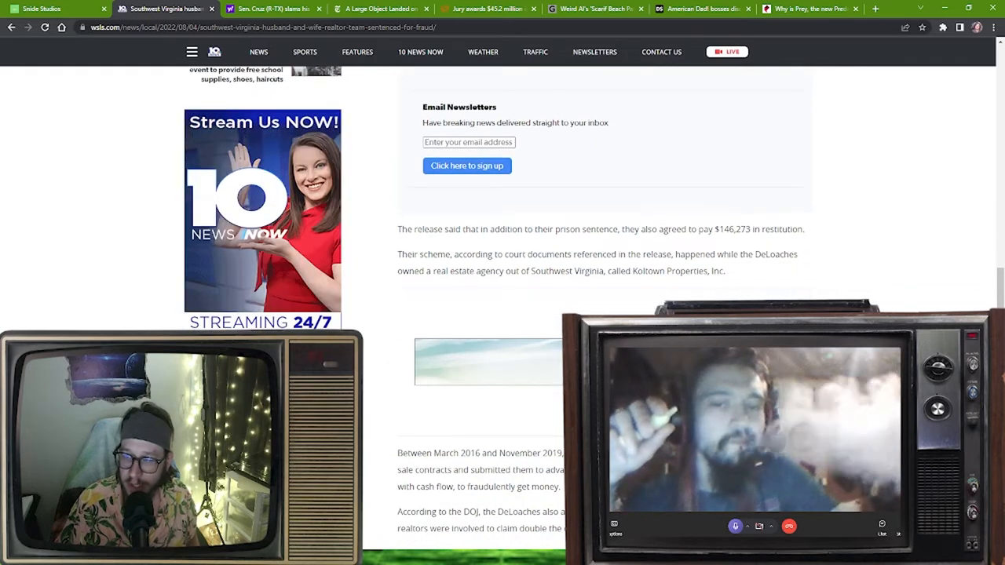
{"action": "scroll", "scroll_direction": "down", "scroll_amount": 3}
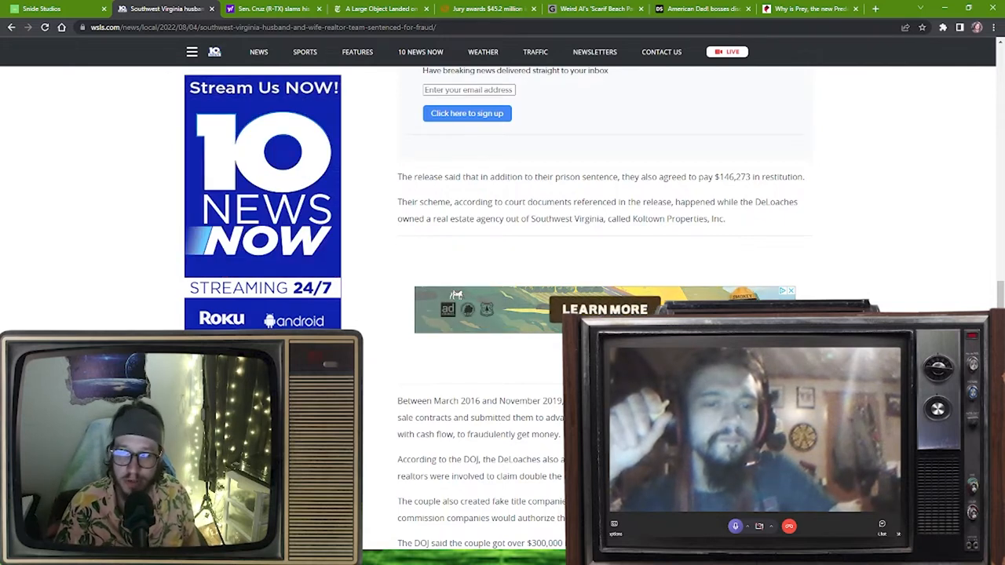
{"action": "scroll", "scroll_direction": "down", "scroll_amount": 3}
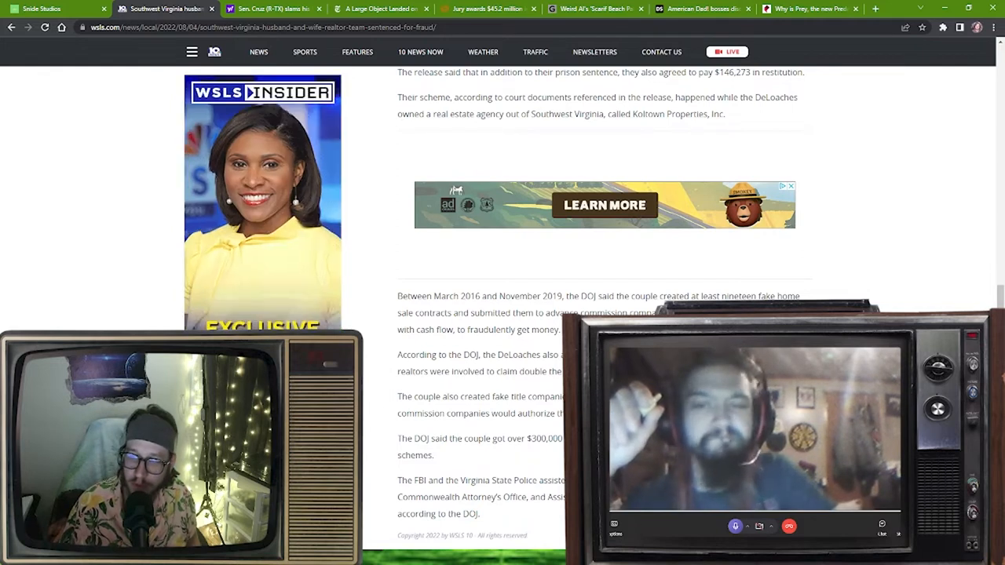
Scroll past the FBI credit and copyright line to the About the Author section.
{"action": "scroll", "scroll_direction": "down", "scroll_amount": 3}
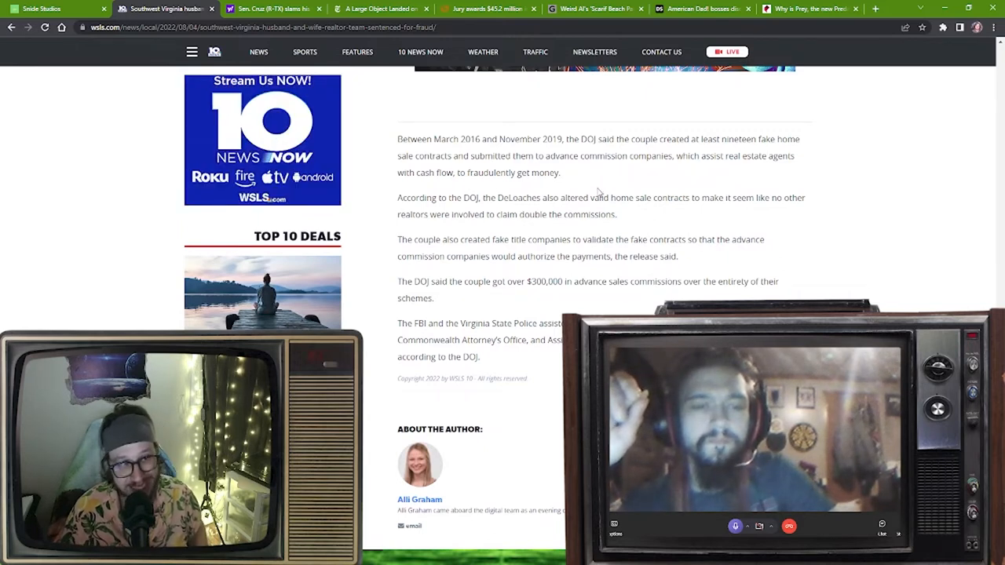
{"action": "mouse_move", "coordinate": [871, 211]}
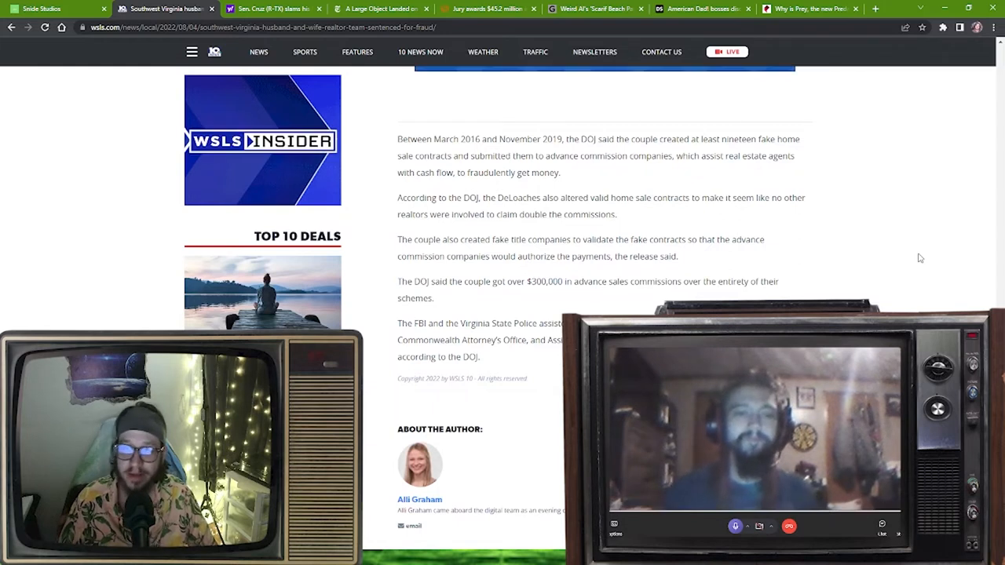
Scroll the fraud article down to its conversation section, then back up slightly.
{"action": "scroll", "scroll_direction": "down", "scroll_amount": 3}
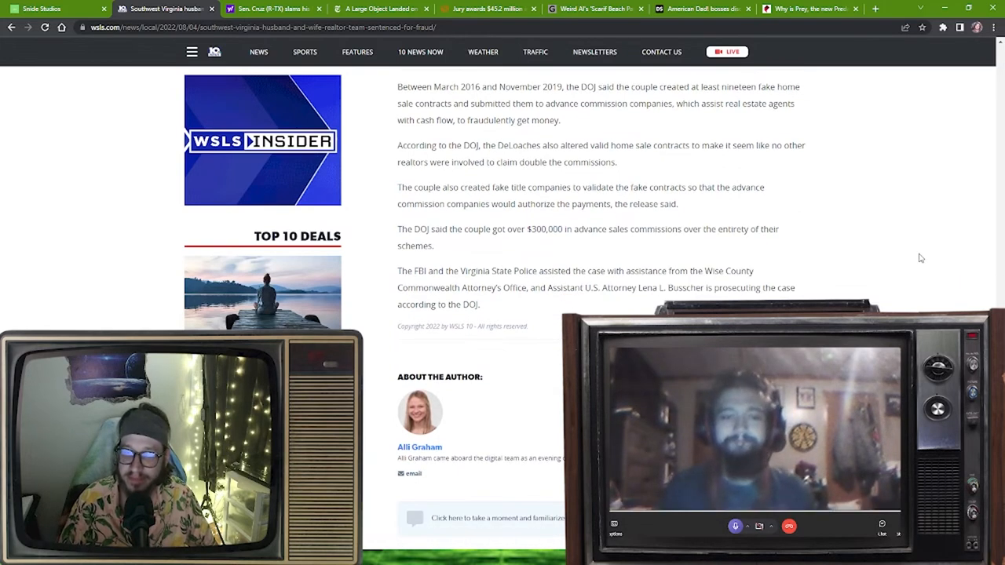
{"action": "scroll", "scroll_direction": "down", "scroll_amount": 3}
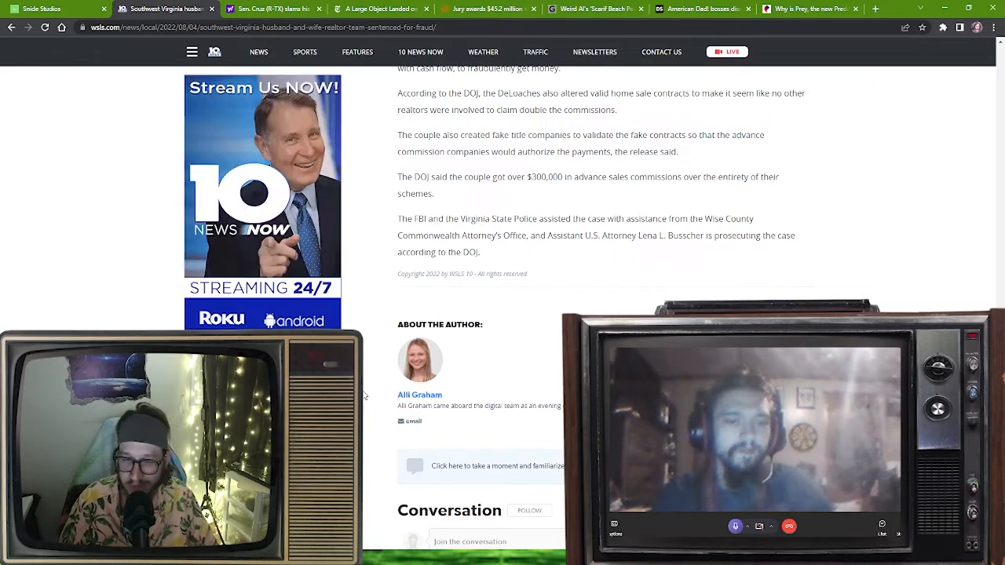
{"action": "scroll", "scroll_direction": "up", "scroll_amount": 3}
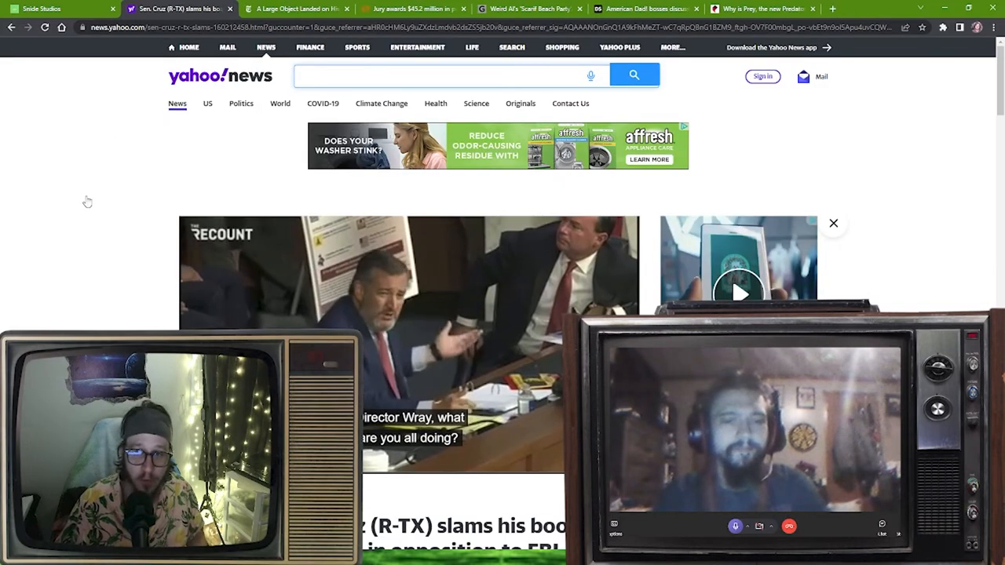
{"action": "scroll", "scroll_direction": "down", "scroll_amount": 3}
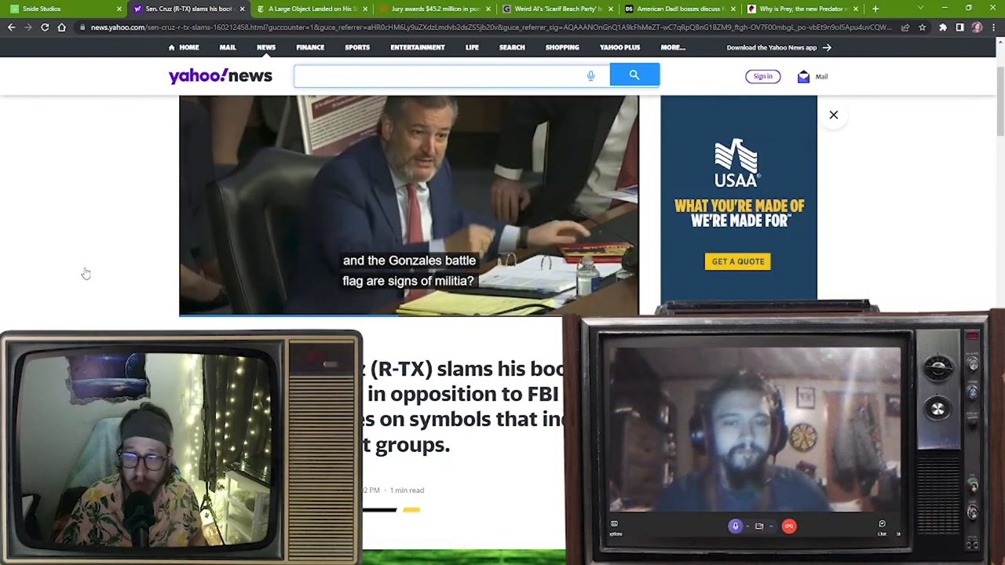
{"action": "scroll", "scroll_direction": "down", "scroll_amount": 3}
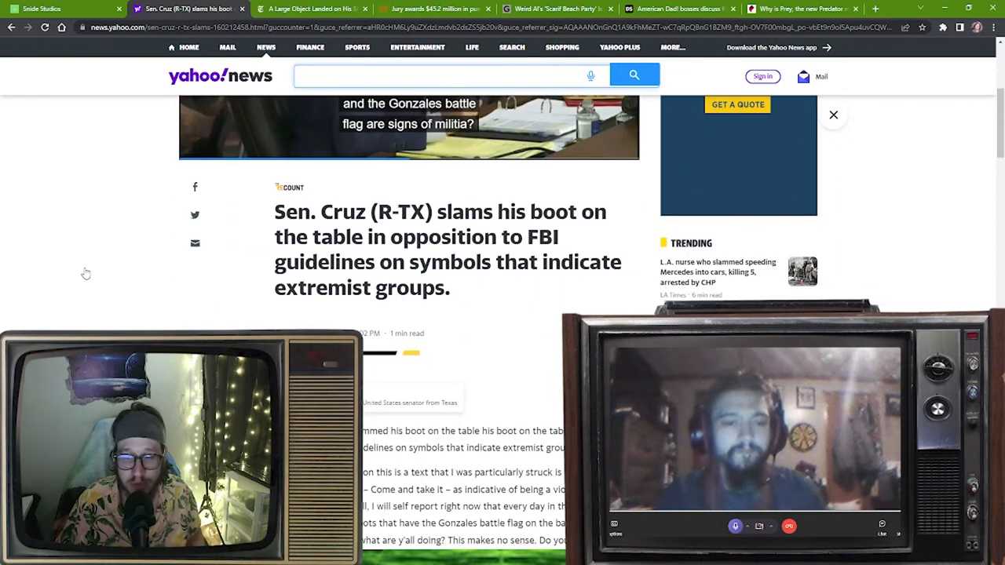
{"action": "scroll", "scroll_direction": "down", "scroll_amount": 3}
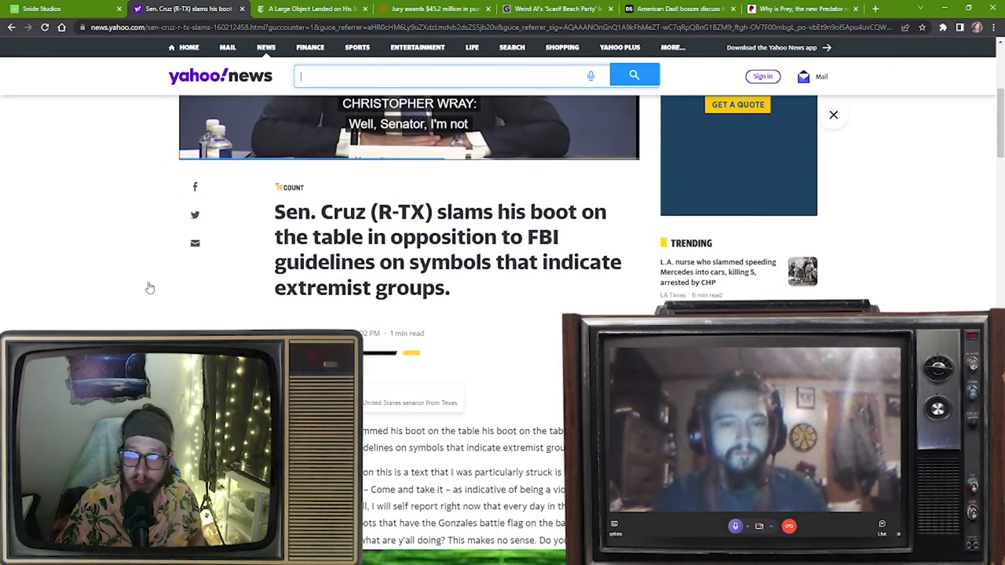
{"action": "scroll", "scroll_direction": "down", "scroll_amount": 3}
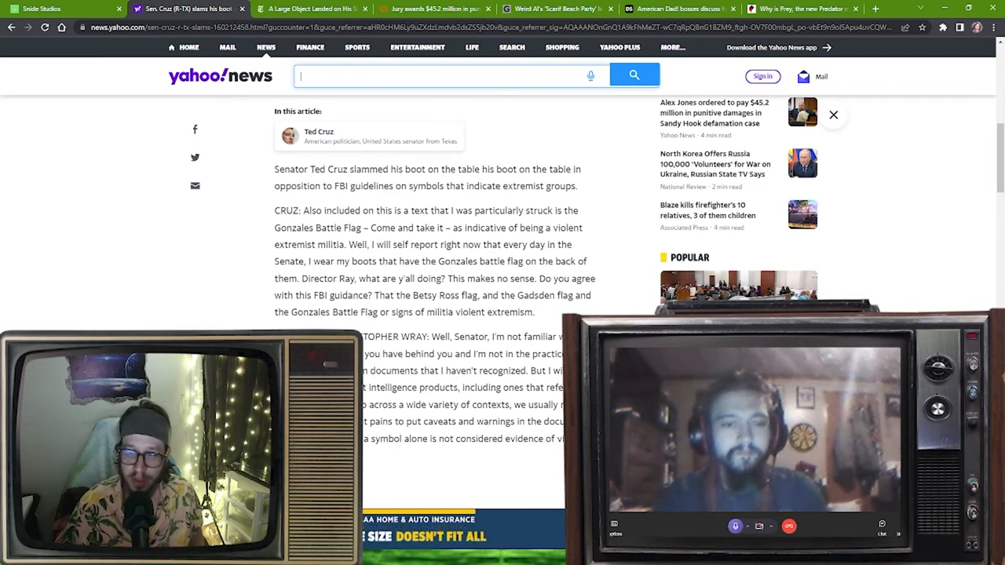
{"action": "scroll", "scroll_direction": "down", "scroll_amount": 3}
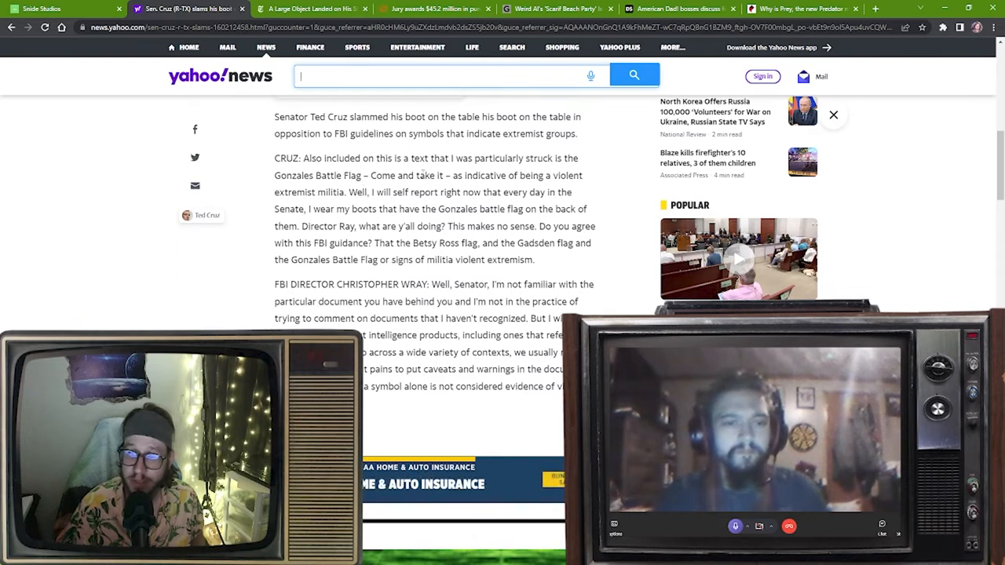
Search the highlighted 'Gonzales Battle Flag – Come and take it' phrase and enlarge the flag image.
{"action": "left_click_drag", "start_coordinate": [273, 117], "coordinate": [445, 175]}
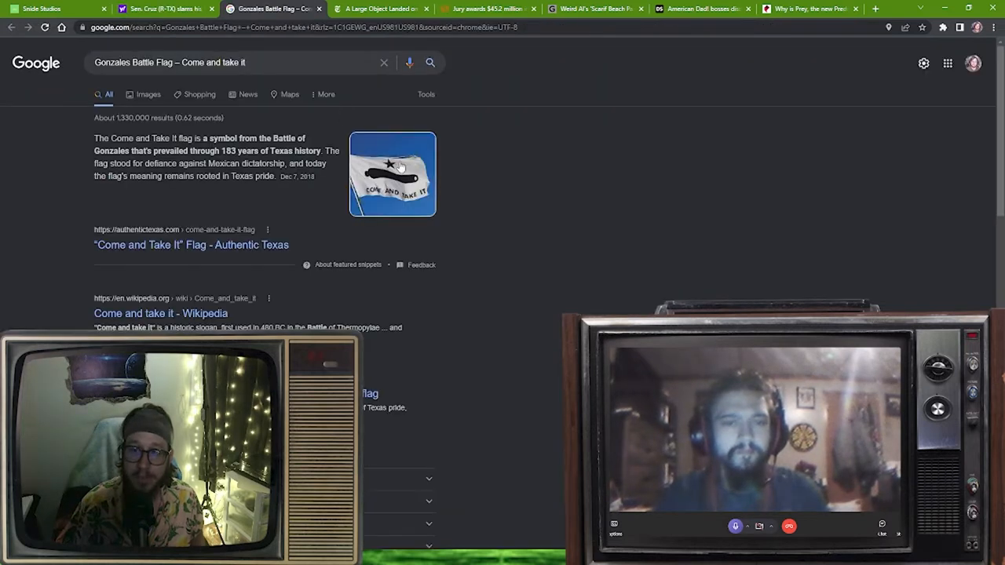
{"action": "left_click", "coordinate": [392, 173]}
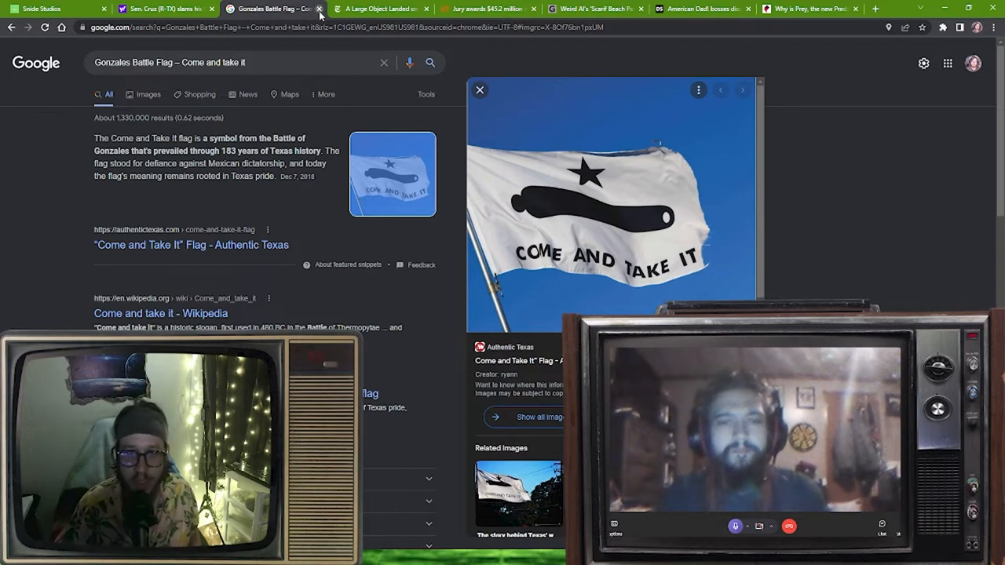
Close the Come and Take It flag search tab and scroll the page below.
{"action": "left_click", "coordinate": [189, 8]}
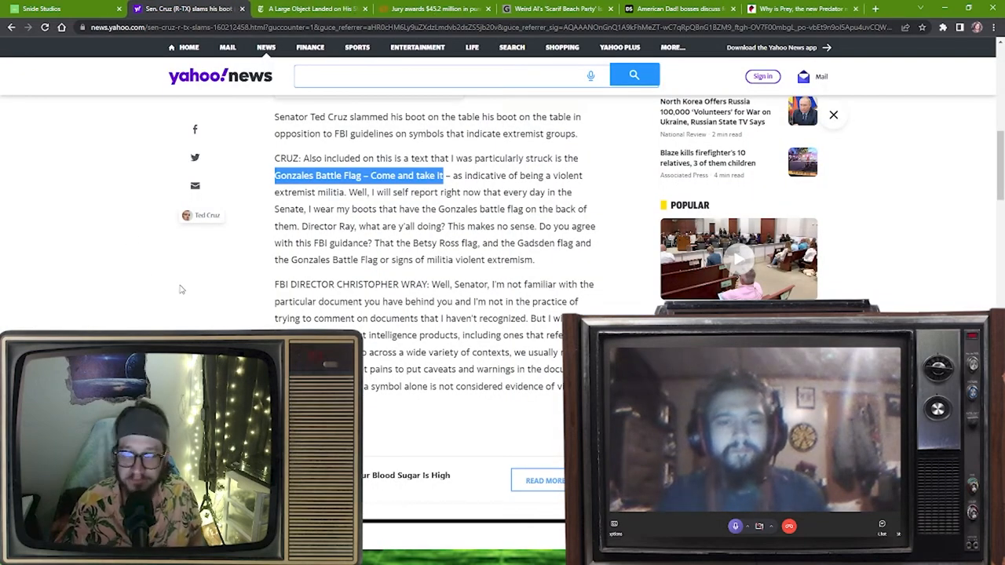
{"action": "scroll", "scroll_direction": "down", "scroll_amount": 3}
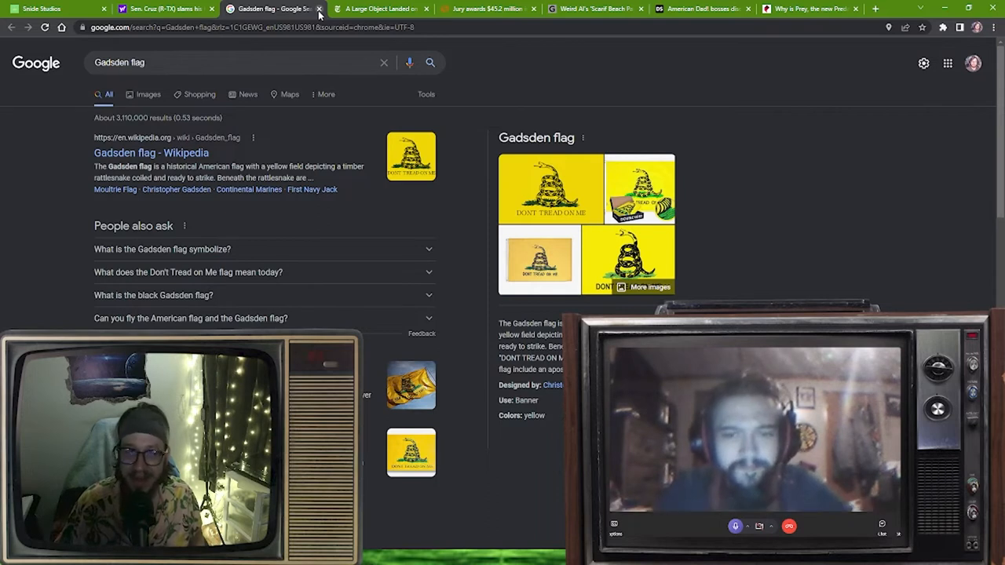
{"action": "mouse_move", "coordinate": [141, 106]}
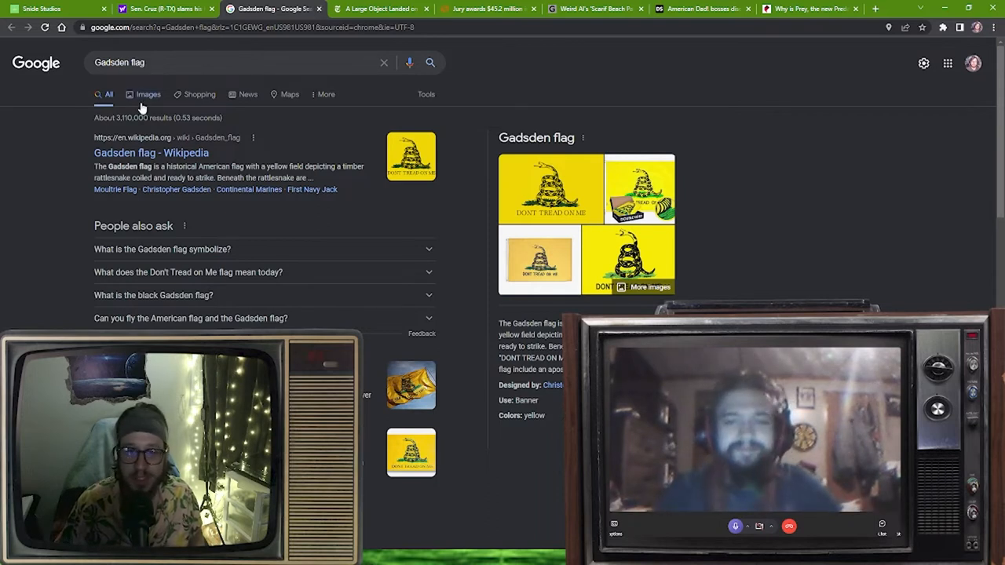
Show Google Image results for the Gadsden flag and scroll through them.
{"action": "left_click", "coordinate": [149, 94]}
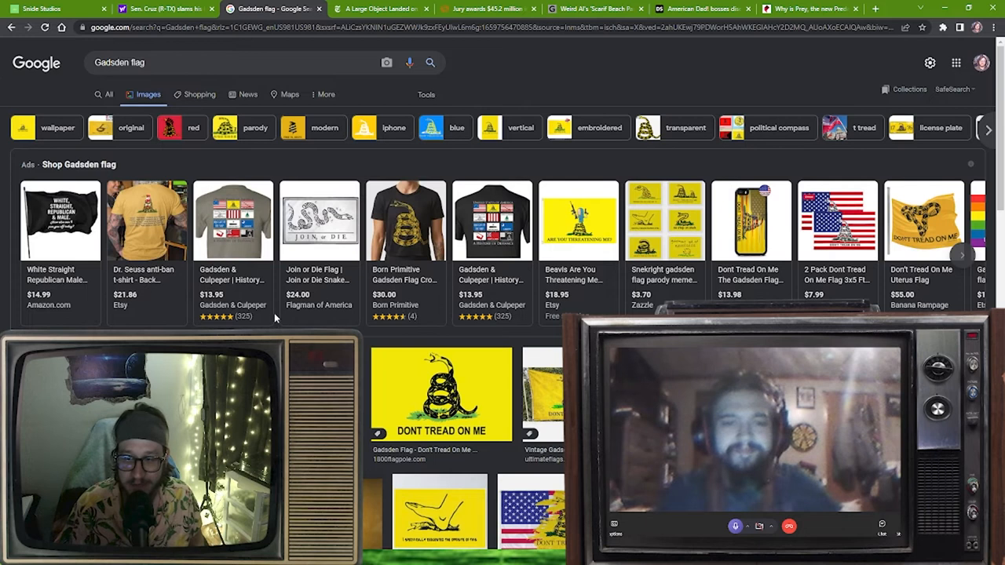
{"action": "scroll", "scroll_direction": "down", "scroll_amount": 3}
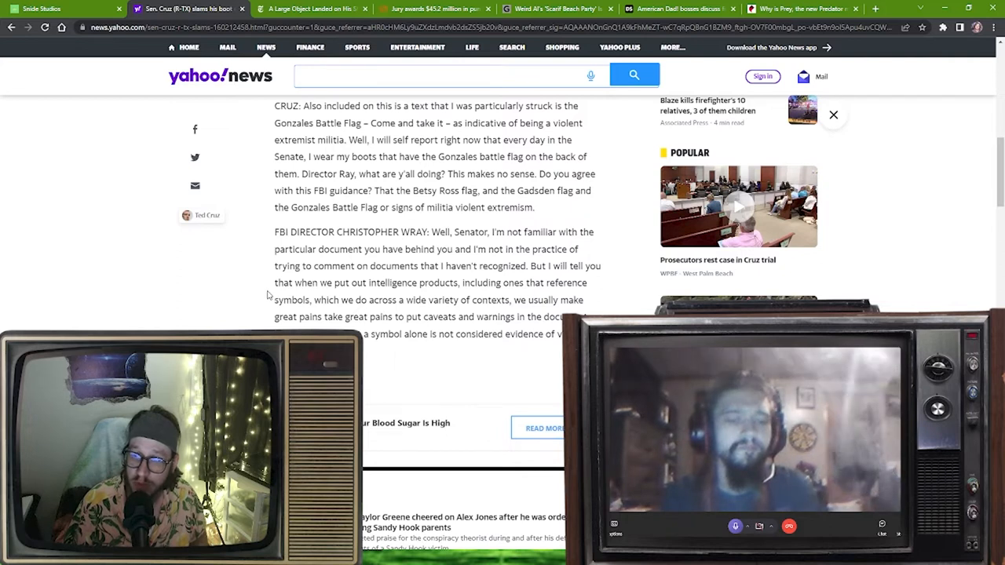
{"action": "mouse_move", "coordinate": [246, 326]}
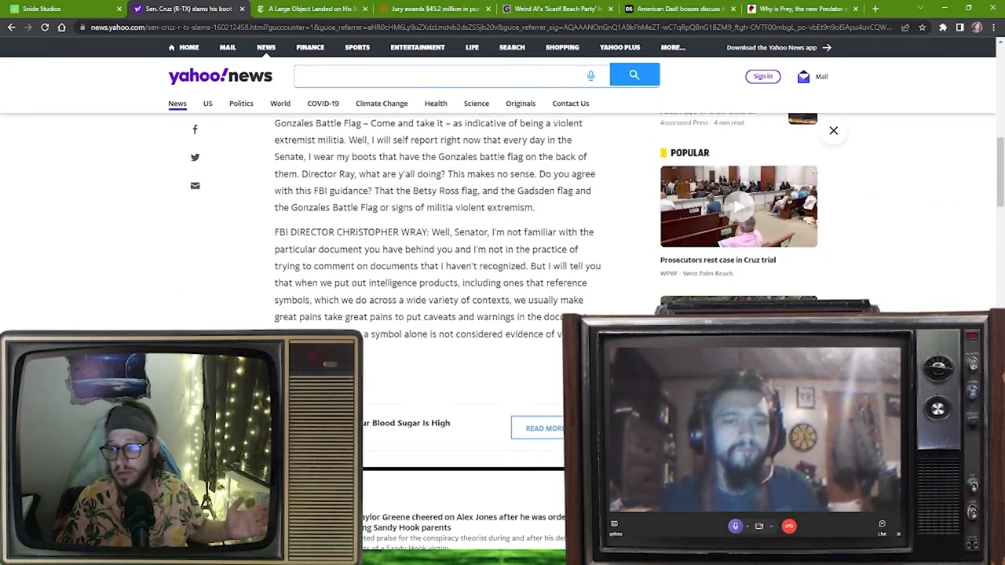
{"action": "scroll", "scroll_direction": "up", "scroll_amount": 3}
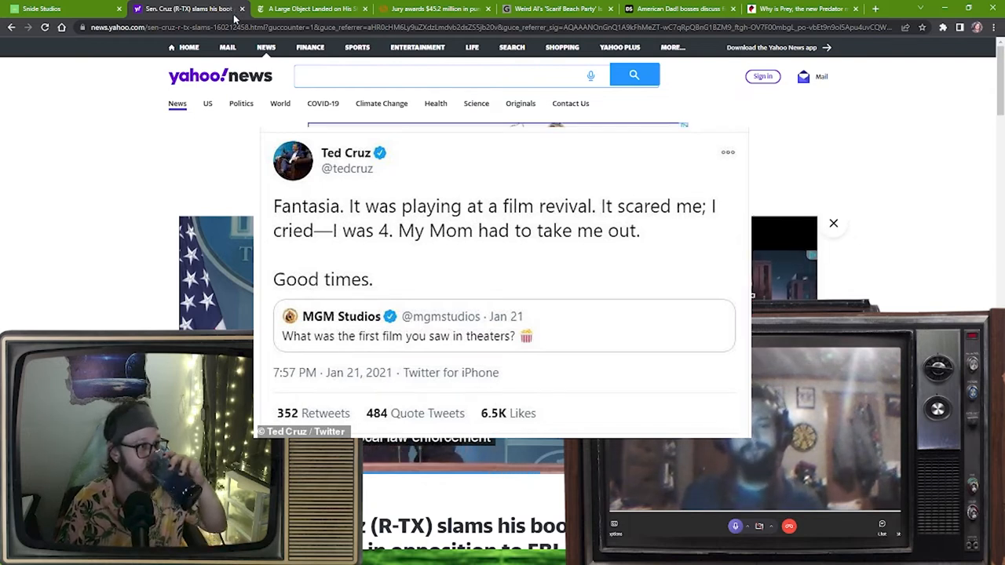
Scroll through the embedded tweets, then close the Ted Cruz Yahoo News tab.
{"action": "scroll", "scroll_direction": "down", "scroll_amount": 3}
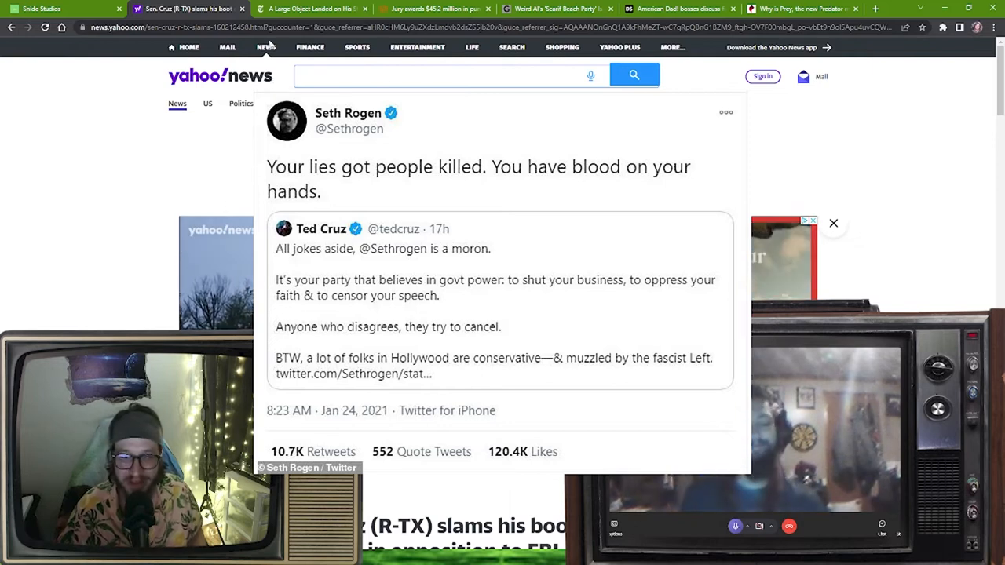
{"action": "left_click", "coordinate": [196, 9]}
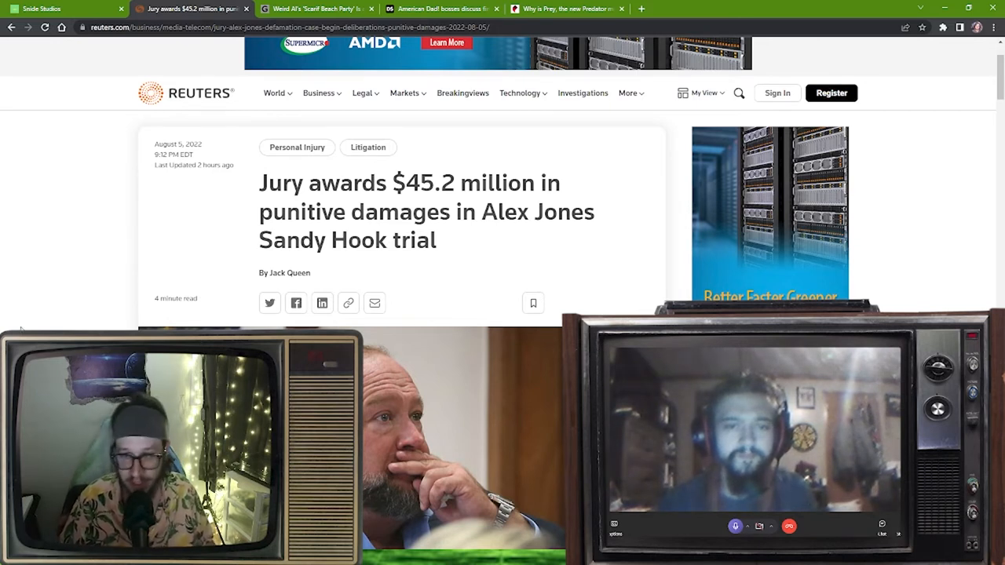
Scroll the Reuters Alex Jones article past the Sandy Hook paragraphs to the 12 jurors' decision.
{"action": "scroll", "scroll_direction": "down", "scroll_amount": 3}
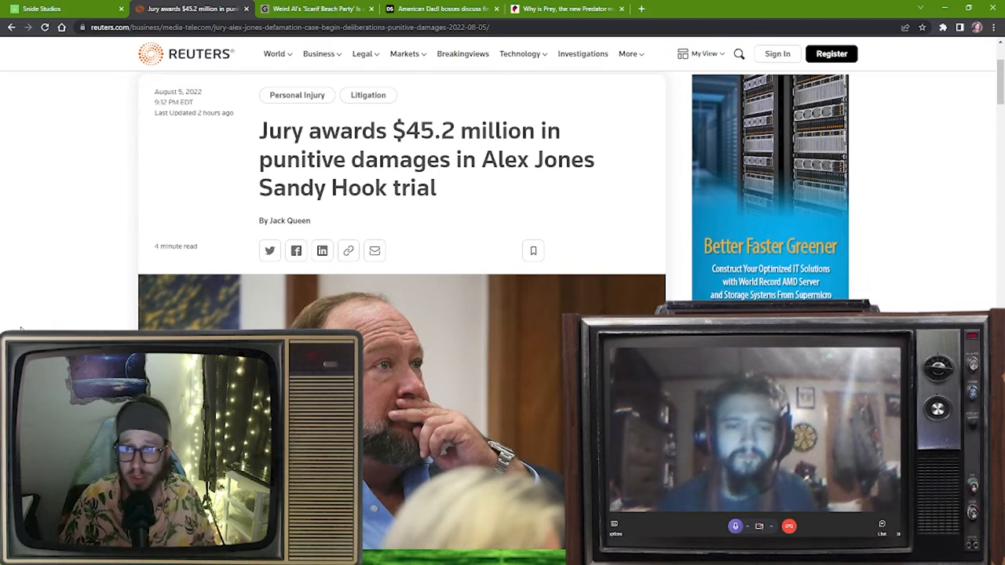
{"action": "scroll", "scroll_direction": "down", "scroll_amount": 3}
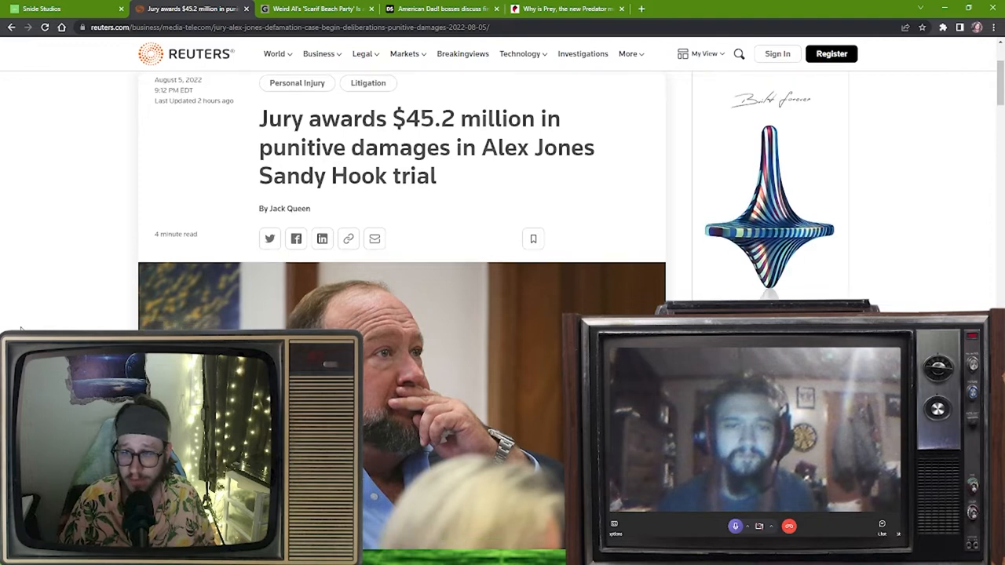
{"action": "scroll", "scroll_direction": "down", "scroll_amount": 3}
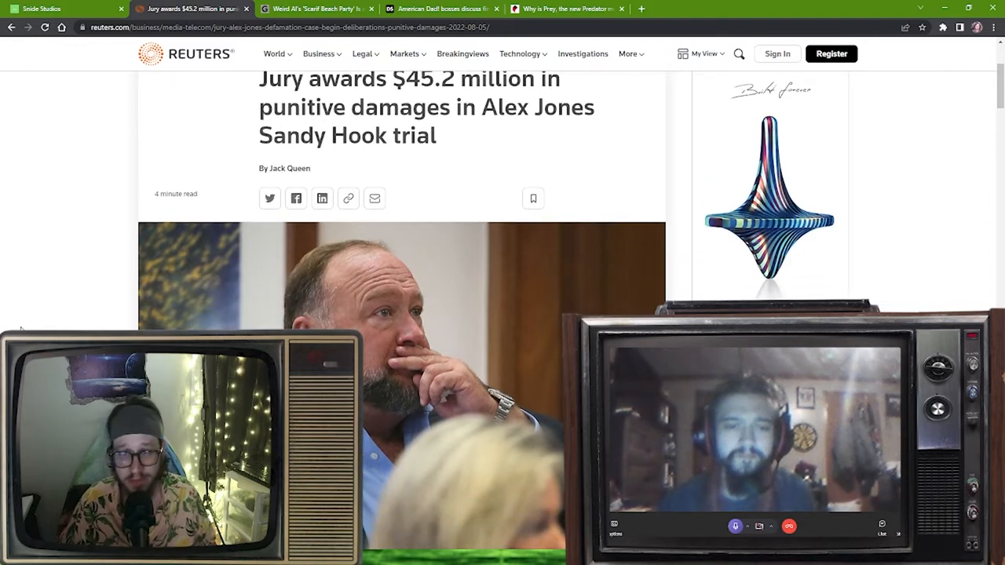
{"action": "scroll", "scroll_direction": "down", "scroll_amount": 3}
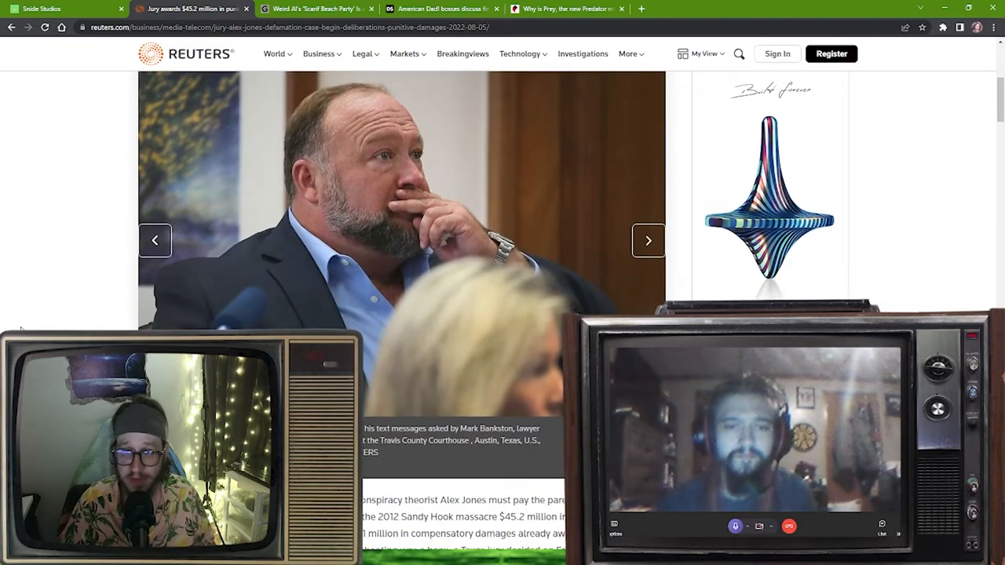
{"action": "scroll", "scroll_direction": "down", "scroll_amount": 3}
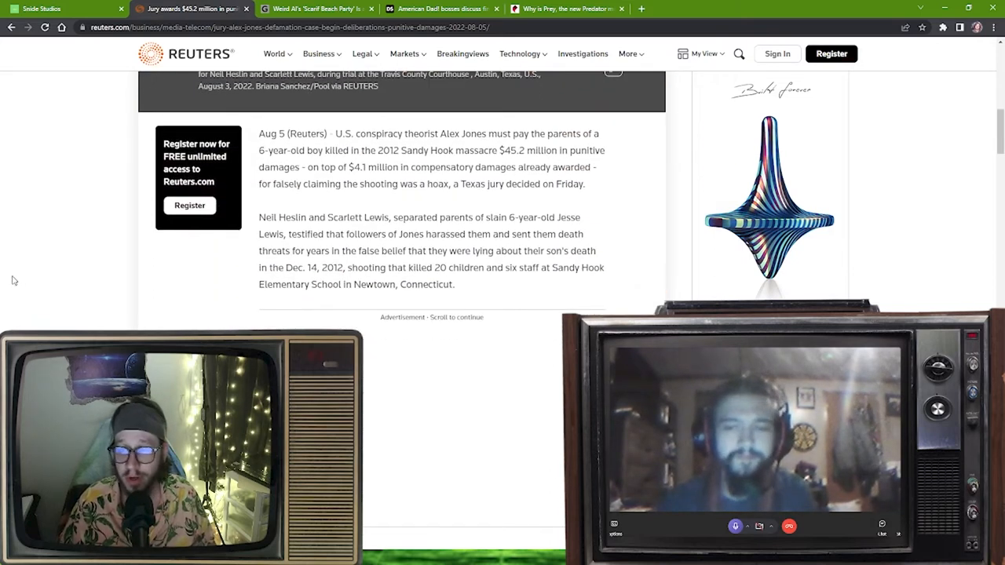
{"action": "scroll", "scroll_direction": "down", "scroll_amount": 3}
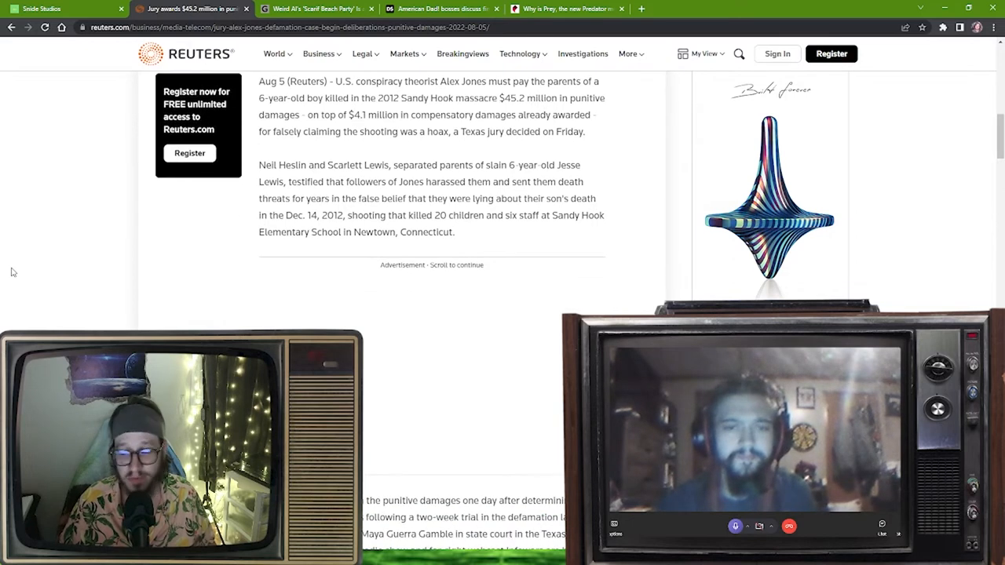
{"action": "scroll", "scroll_direction": "down", "scroll_amount": 3}
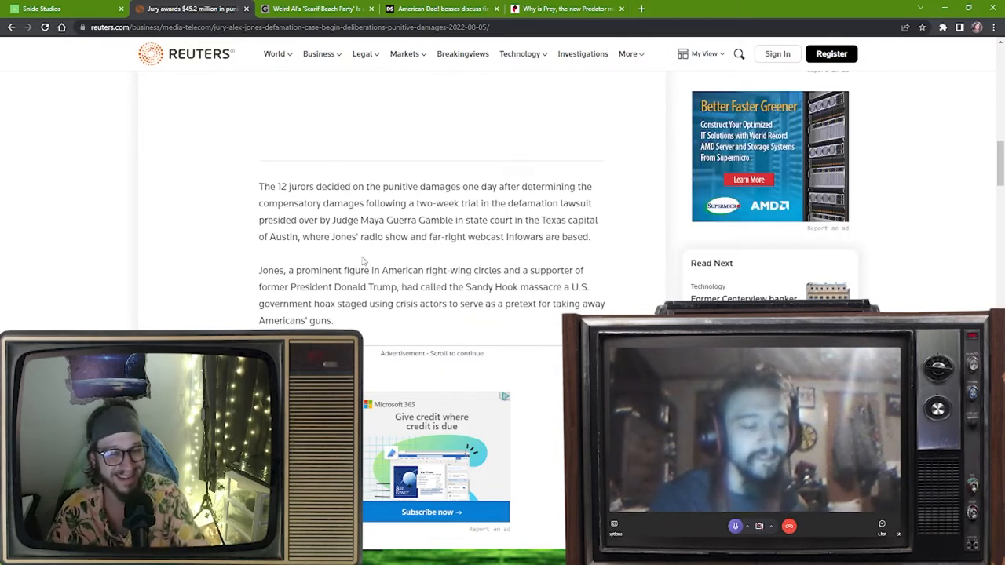
Scroll the Reuters Alex Jones article to the Infowars worth and Free Speech Systems bankruptcy paragraphs.
{"action": "scroll", "scroll_direction": "down", "scroll_amount": 3}
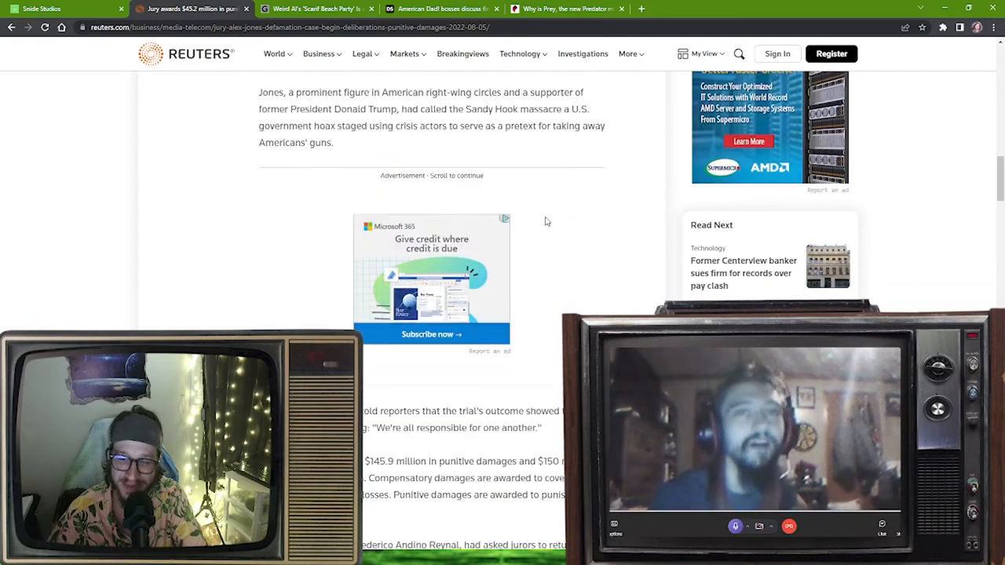
{"action": "scroll", "scroll_direction": "down", "scroll_amount": 3}
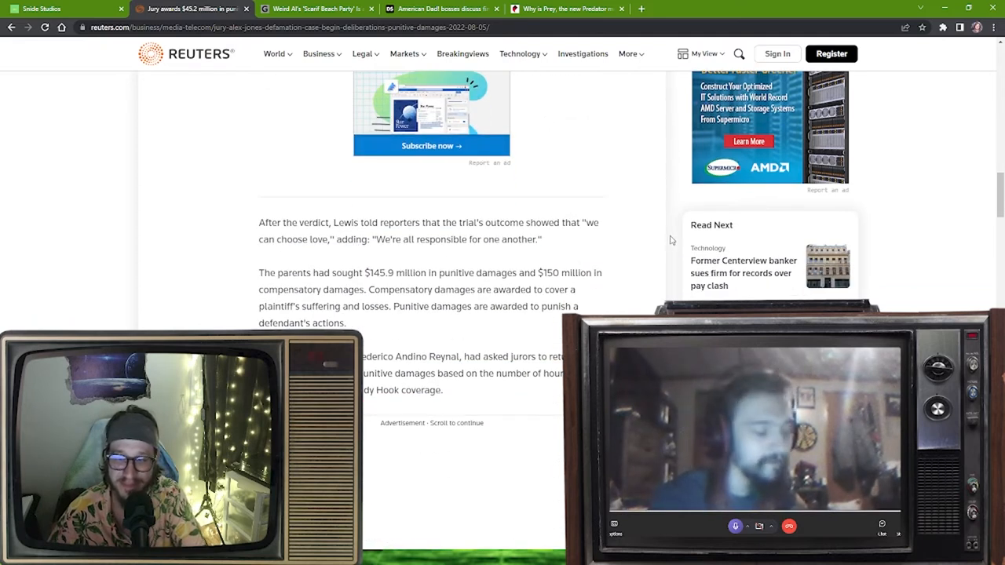
{"action": "scroll", "scroll_direction": "down", "scroll_amount": 3}
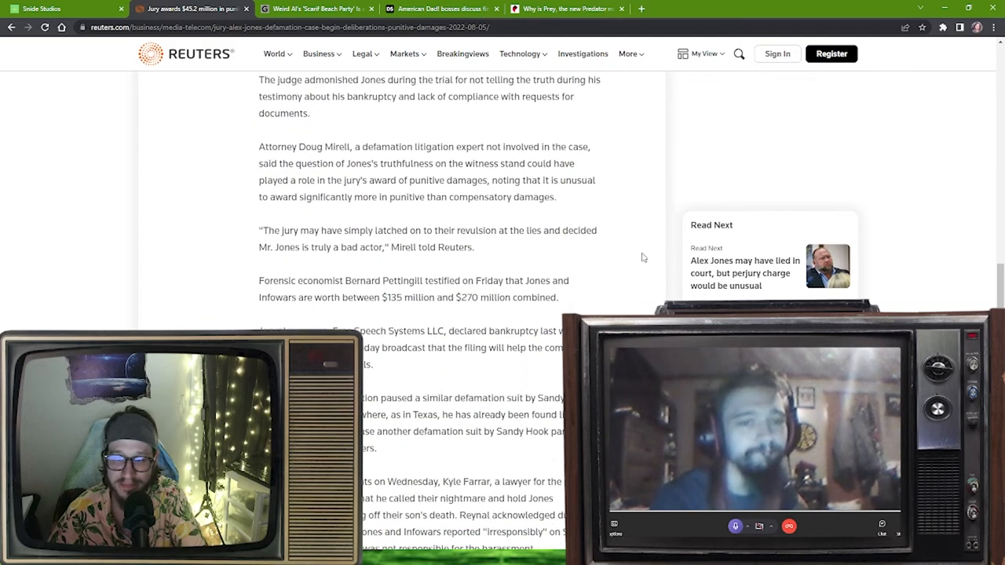
{"action": "scroll", "scroll_direction": "down", "scroll_amount": 3}
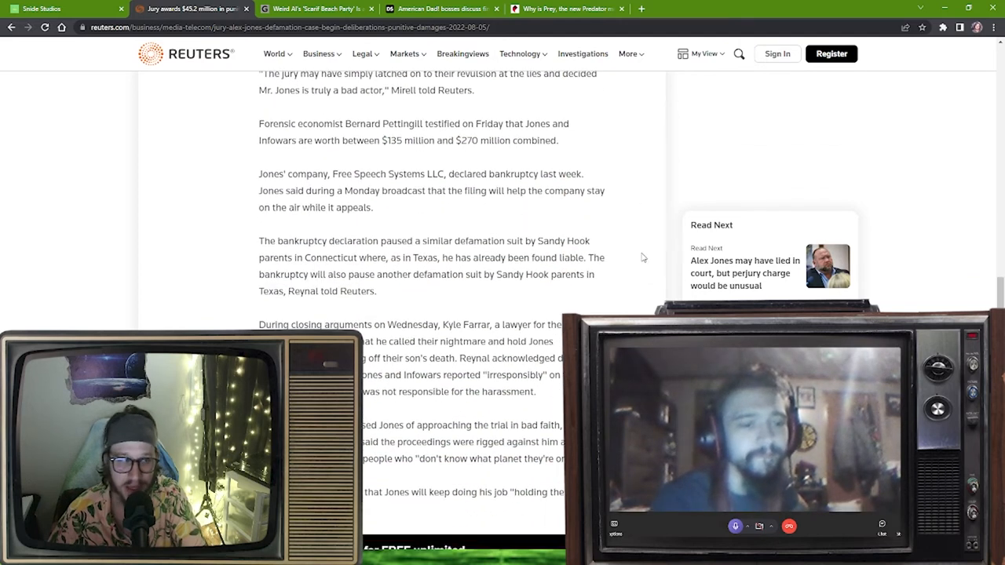
{"action": "mouse_move", "coordinate": [627, 259]}
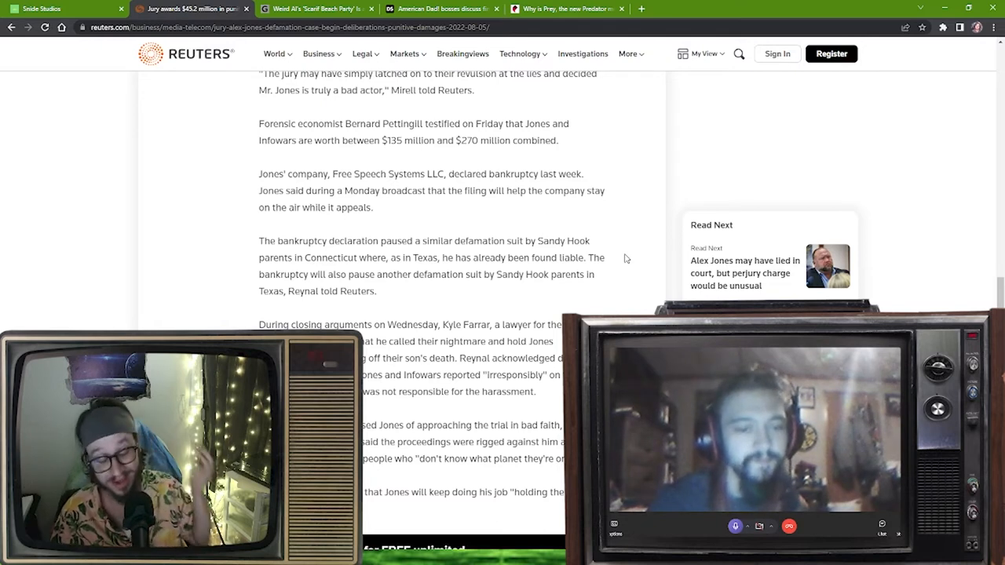
{"action": "mouse_move", "coordinate": [592, 213]}
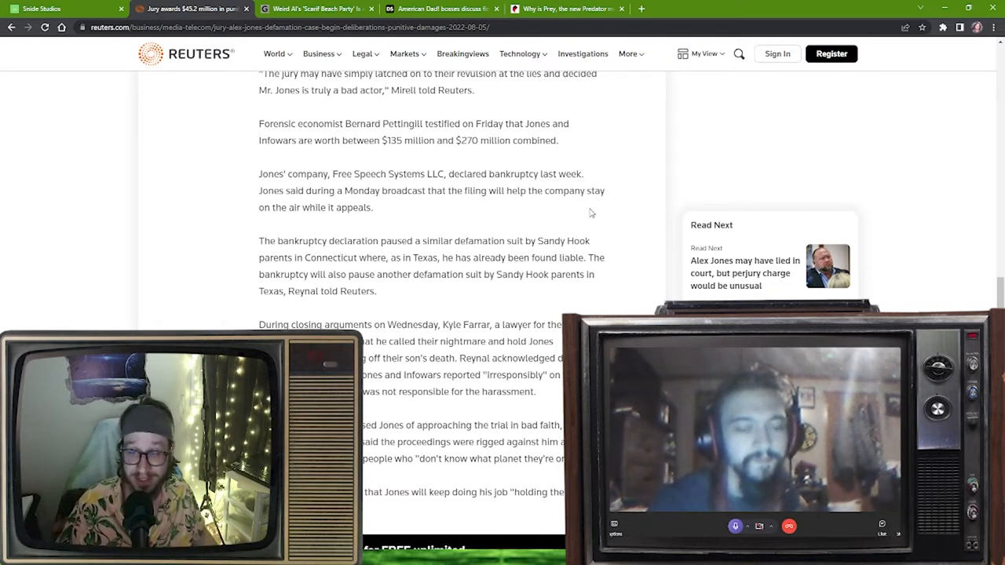
Scroll through the last of the Reuters jury article.
{"action": "scroll", "scroll_direction": "down", "scroll_amount": 3}
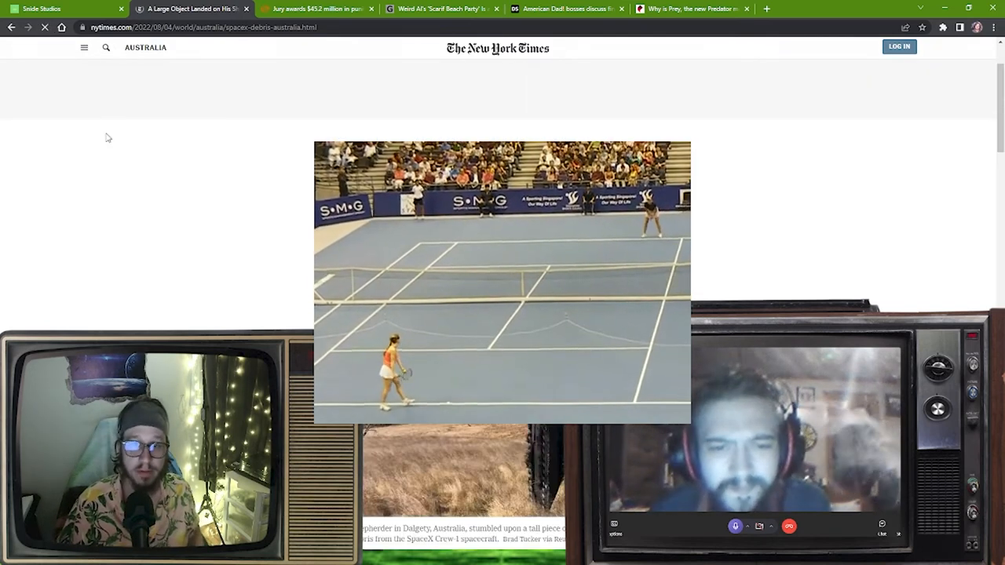
Bring up the print shortcut on the paywalled NYT debris page, then select the address bar URL.
{"action": "key", "text": "ctrl+p"}
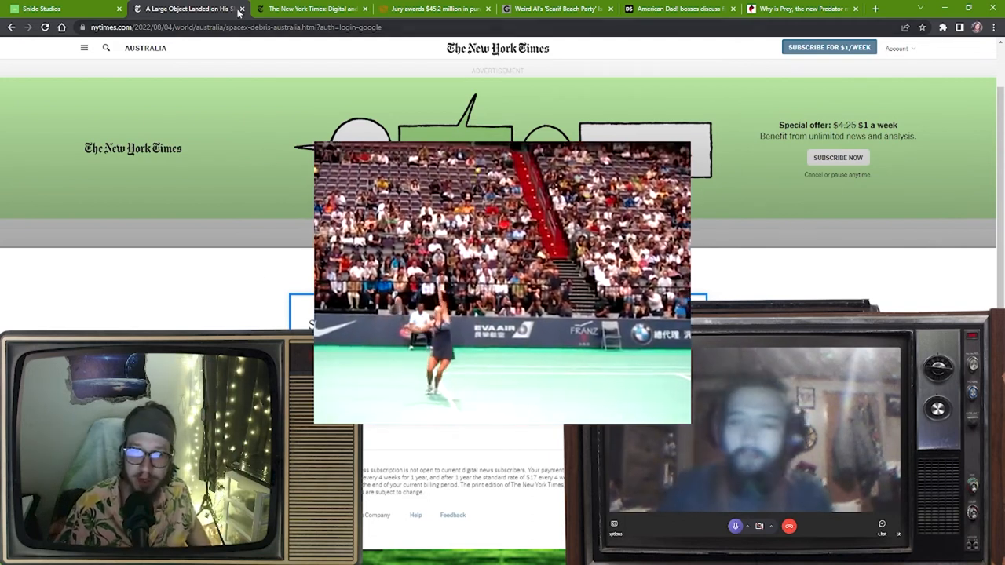
{"action": "left_click", "coordinate": [236, 26]}
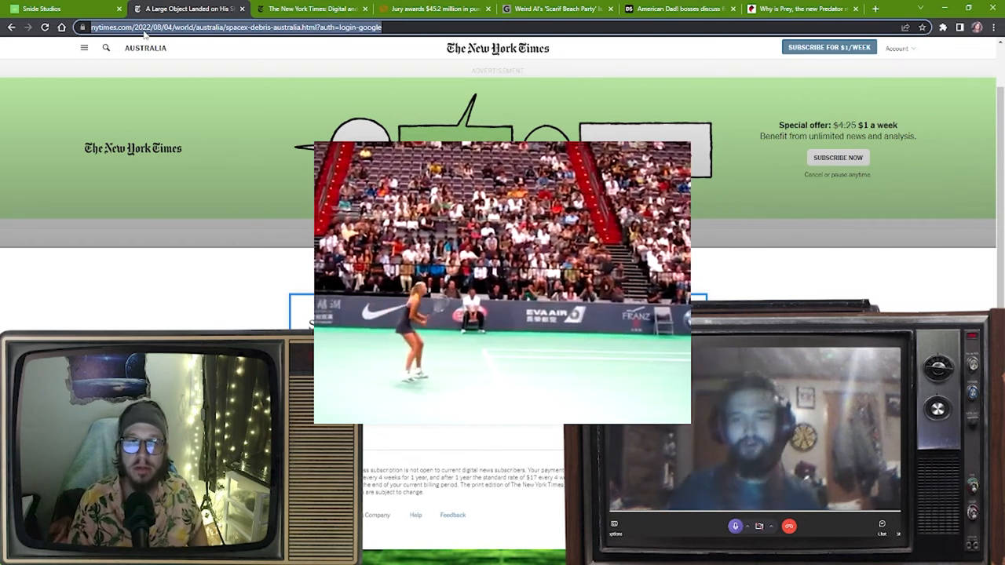
Search 'australian millhouse .au' and open the Live Science SpaceX space junk article.
{"action": "type", "text": "australian millhouse .au"}
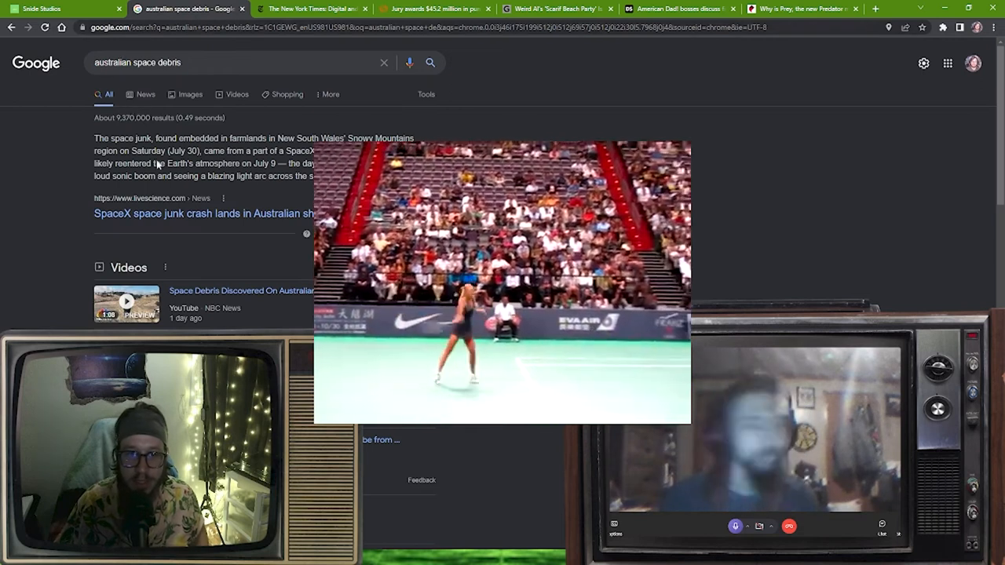
{"action": "left_click", "coordinate": [204, 214]}
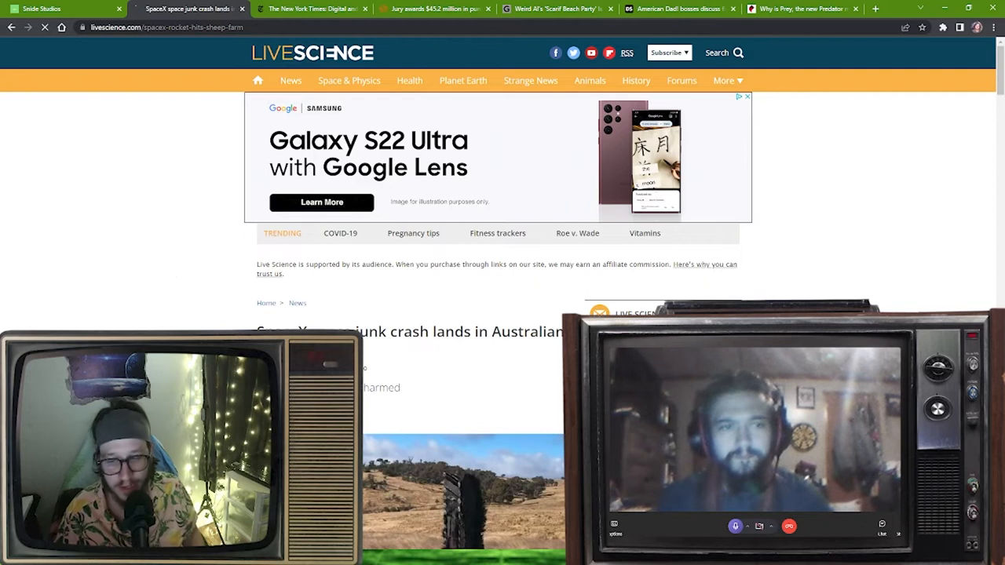
Scroll past the sponsored ads and dismiss the notifications subscription prompt.
{"action": "scroll", "scroll_direction": "down", "scroll_amount": 3}
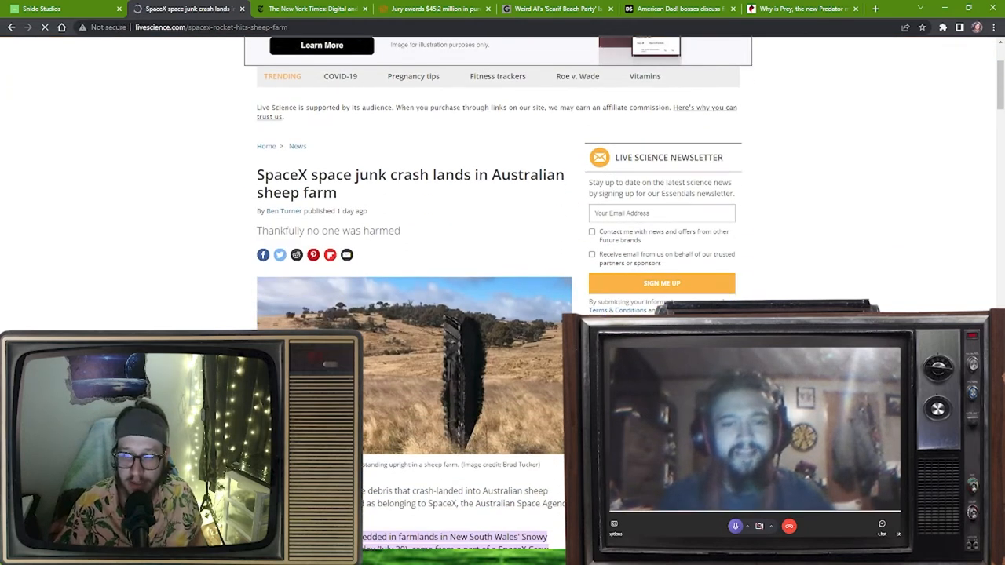
{"action": "scroll", "scroll_direction": "down", "scroll_amount": 3}
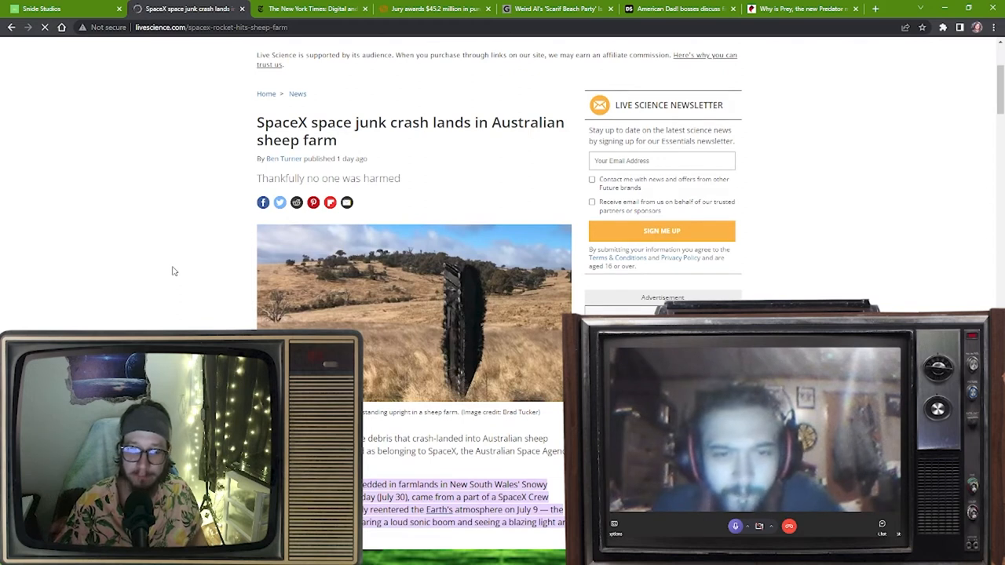
{"action": "scroll", "scroll_direction": "down", "scroll_amount": 3}
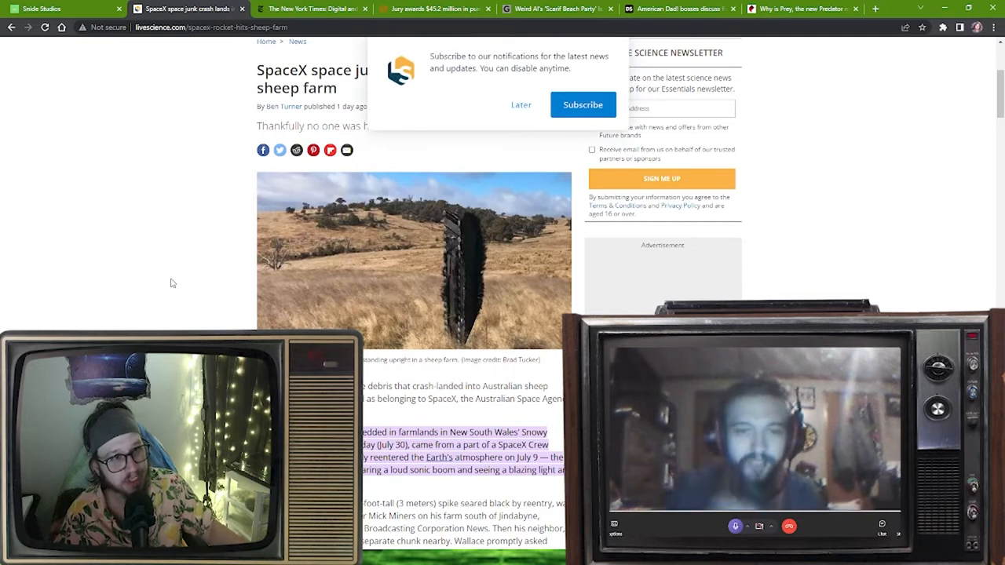
{"action": "left_click", "coordinate": [521, 104]}
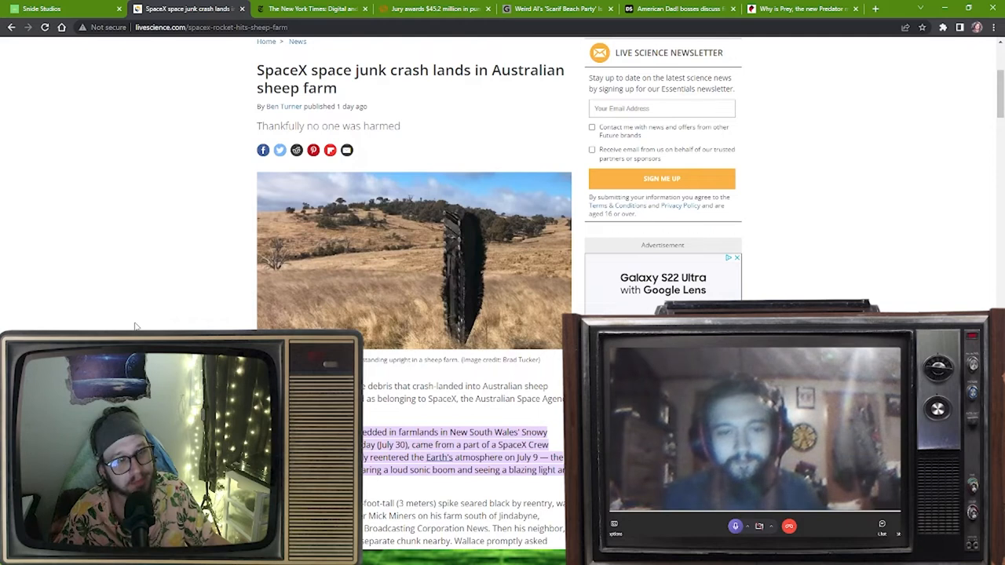
Read down to the Crew Dragon trunk paragraphs and the debris photo.
{"action": "scroll", "scroll_direction": "down", "scroll_amount": 3}
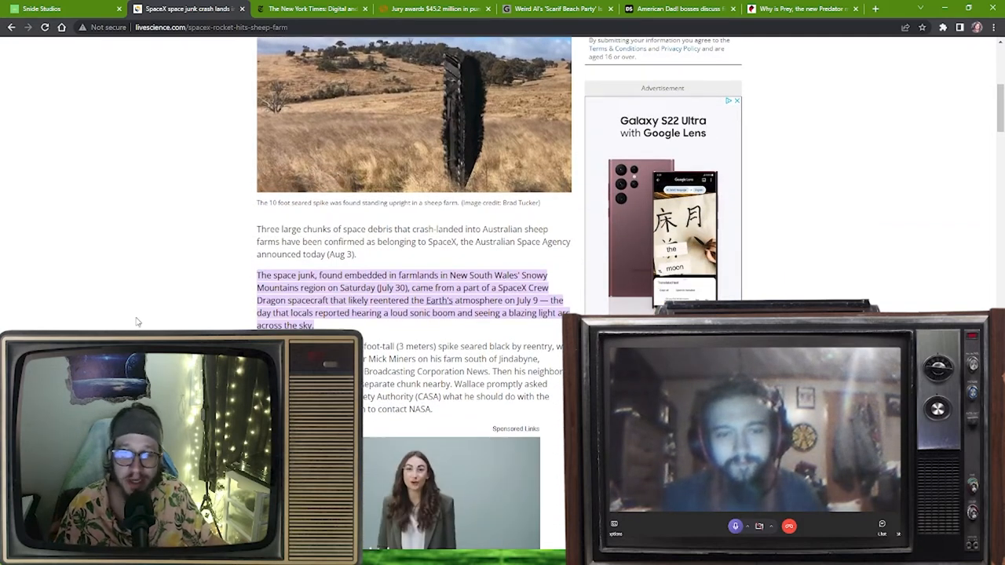
{"action": "scroll", "scroll_direction": "down", "scroll_amount": 3}
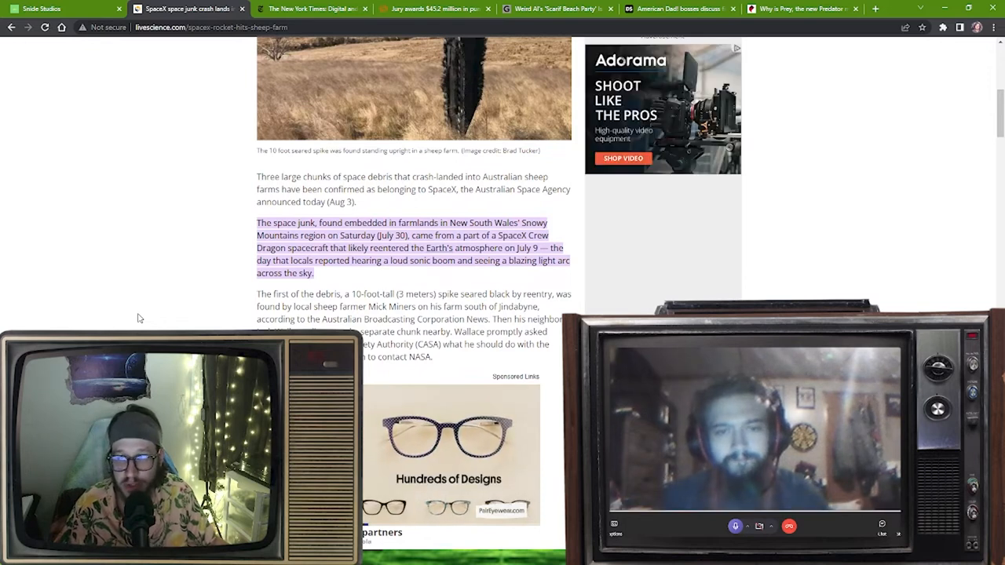
{"action": "scroll", "scroll_direction": "down", "scroll_amount": 3}
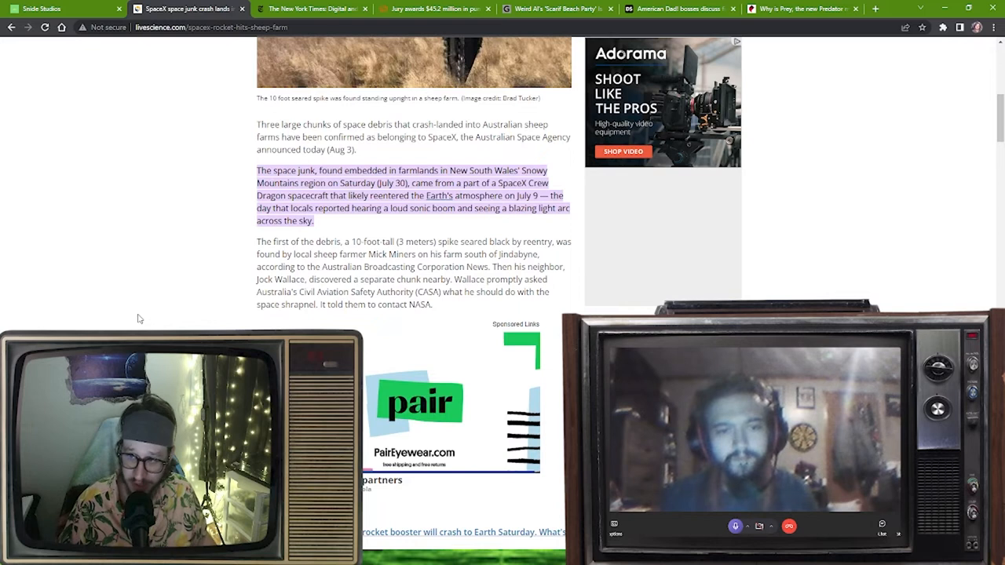
{"action": "scroll", "scroll_direction": "down", "scroll_amount": 3}
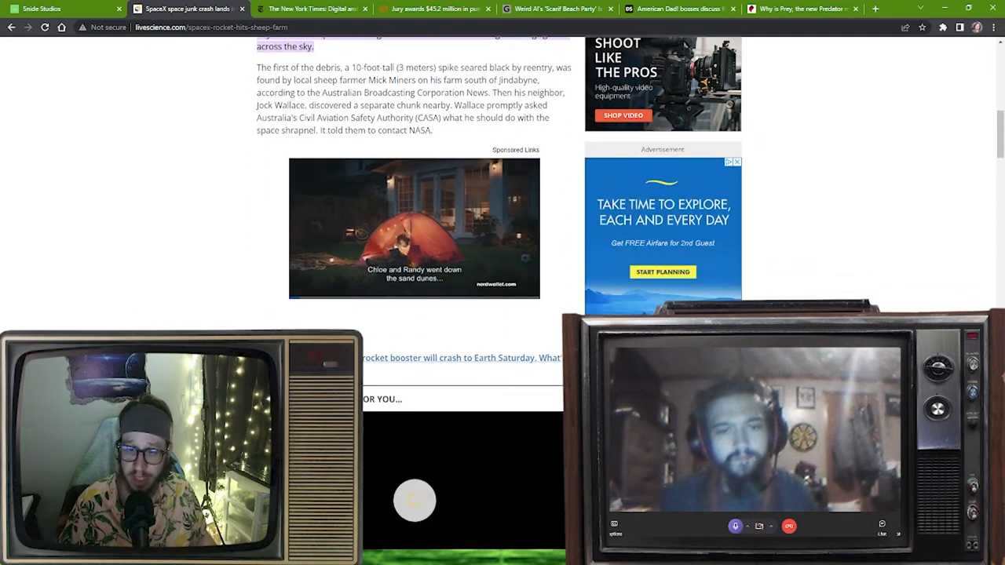
{"action": "scroll", "scroll_direction": "down", "scroll_amount": 3}
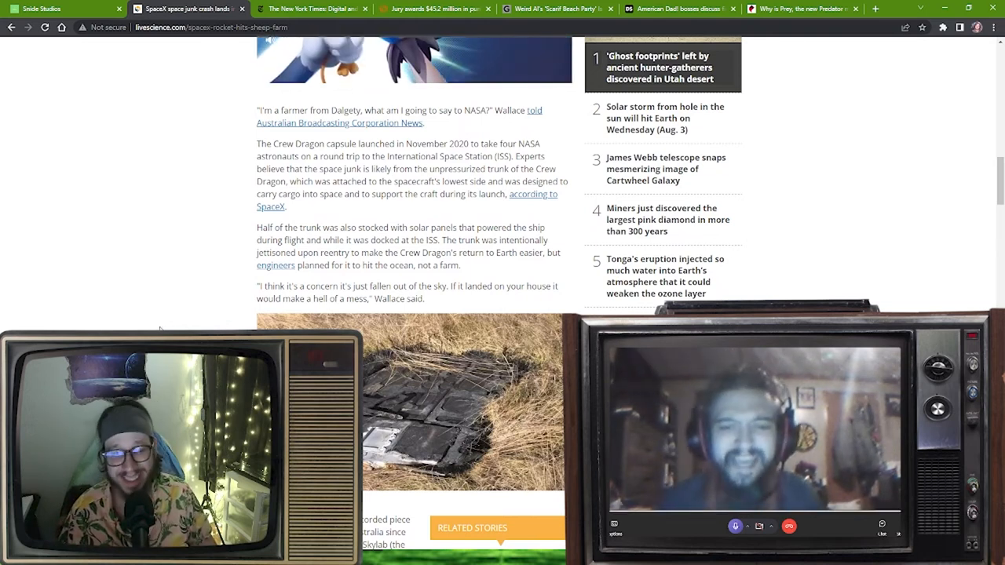
{"action": "scroll", "scroll_direction": "down", "scroll_amount": 3}
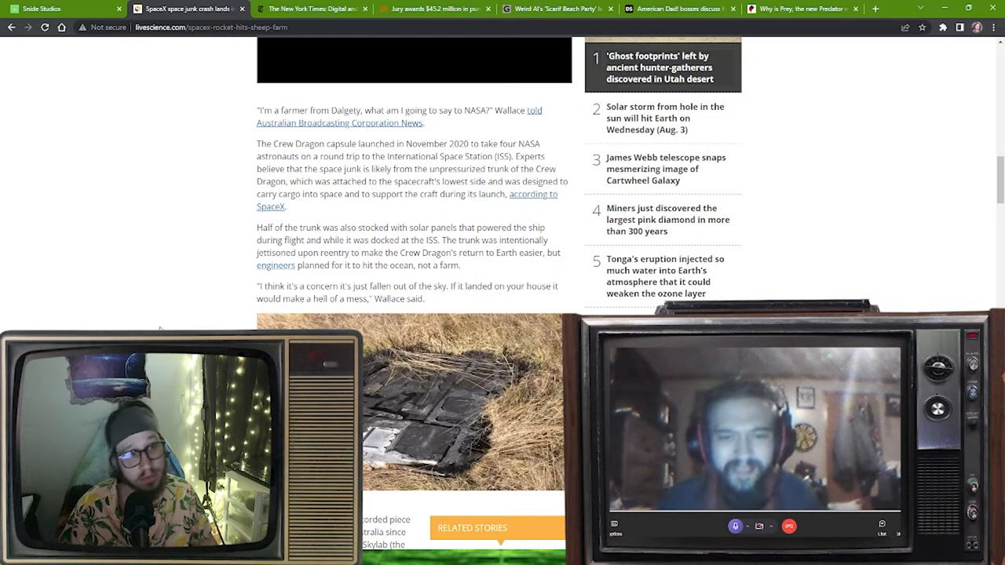
{"action": "scroll", "scroll_direction": "down", "scroll_amount": 3}
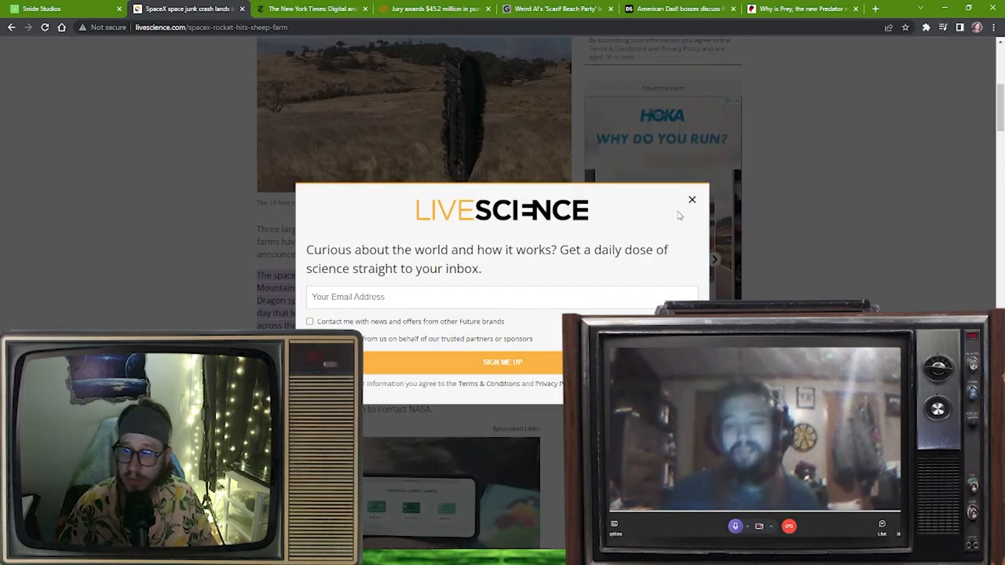
Close the newsletter popup and read to the Long March 5B and Nature Astronomy paragraphs.
{"action": "left_click", "coordinate": [691, 199]}
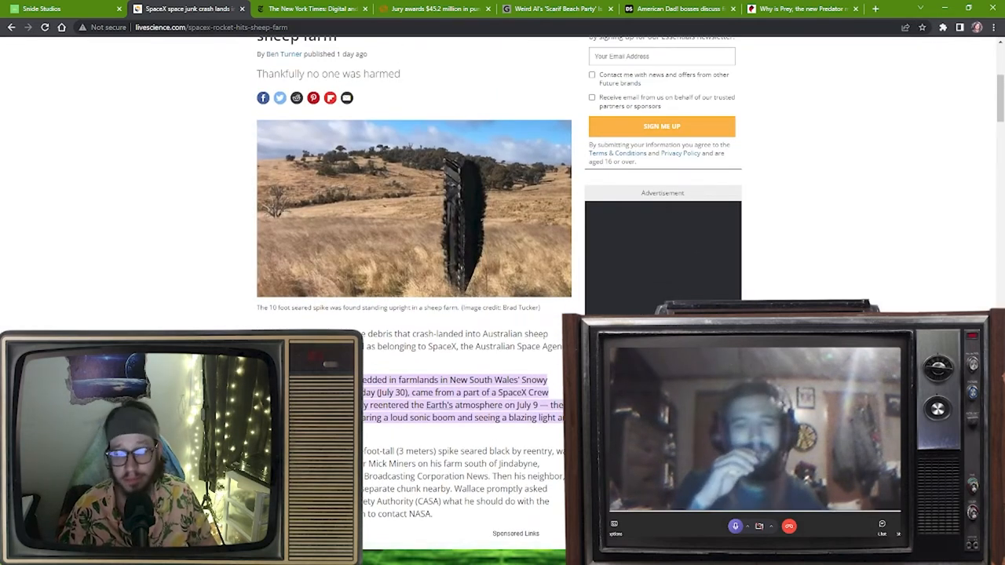
{"action": "scroll", "scroll_direction": "down", "scroll_amount": 3}
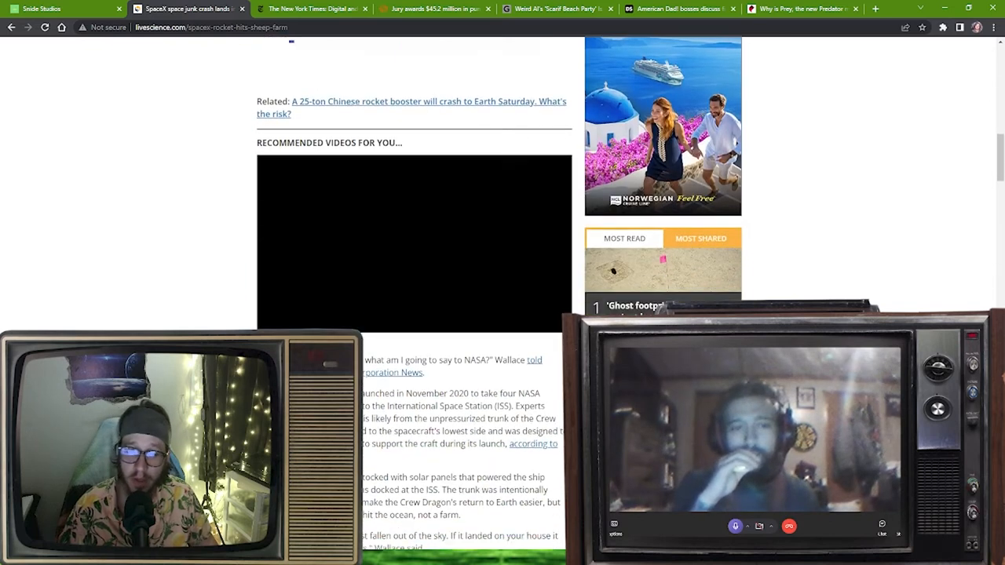
{"action": "scroll", "scroll_direction": "down", "scroll_amount": 3}
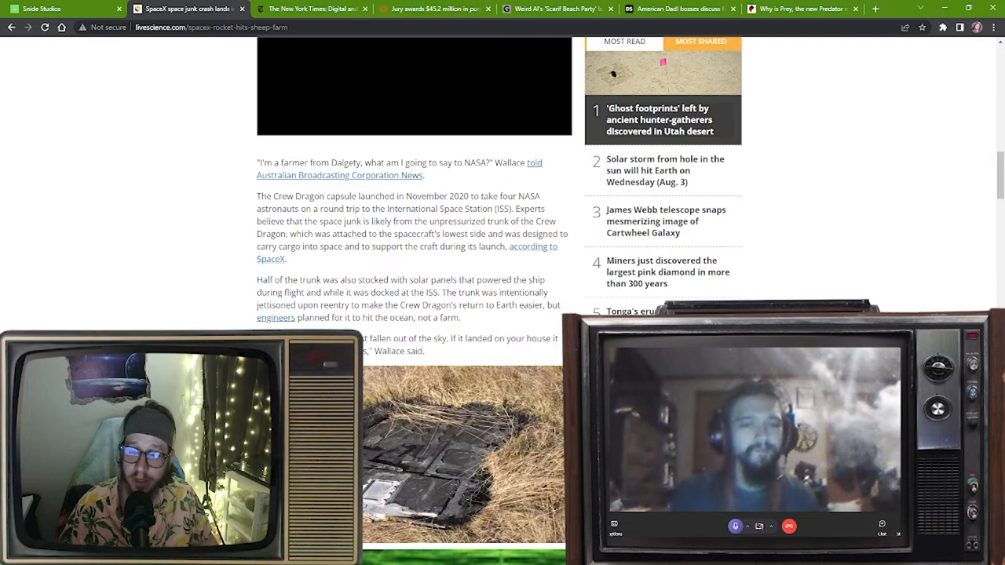
{"action": "scroll", "scroll_direction": "down", "scroll_amount": 3}
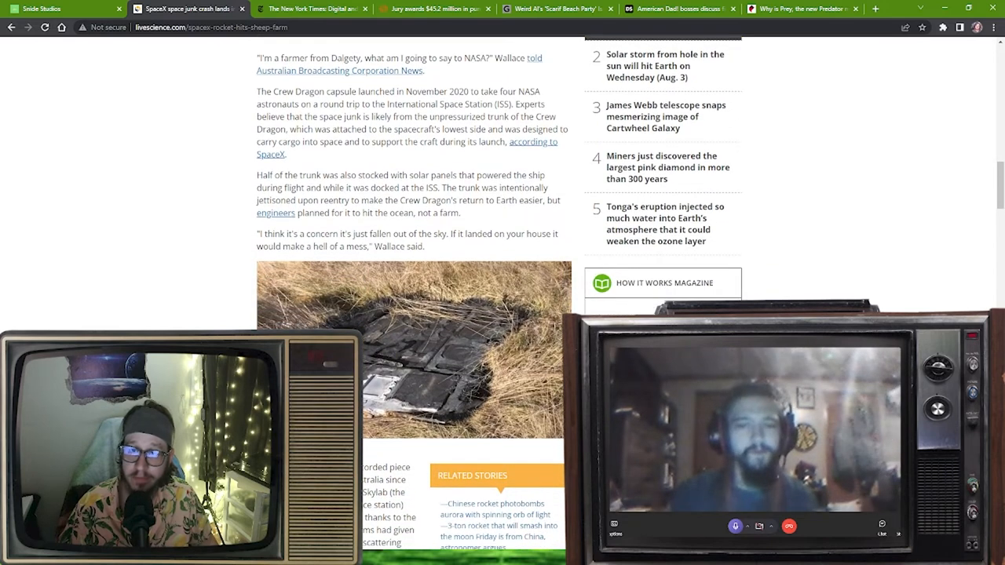
{"action": "scroll", "scroll_direction": "down", "scroll_amount": 3}
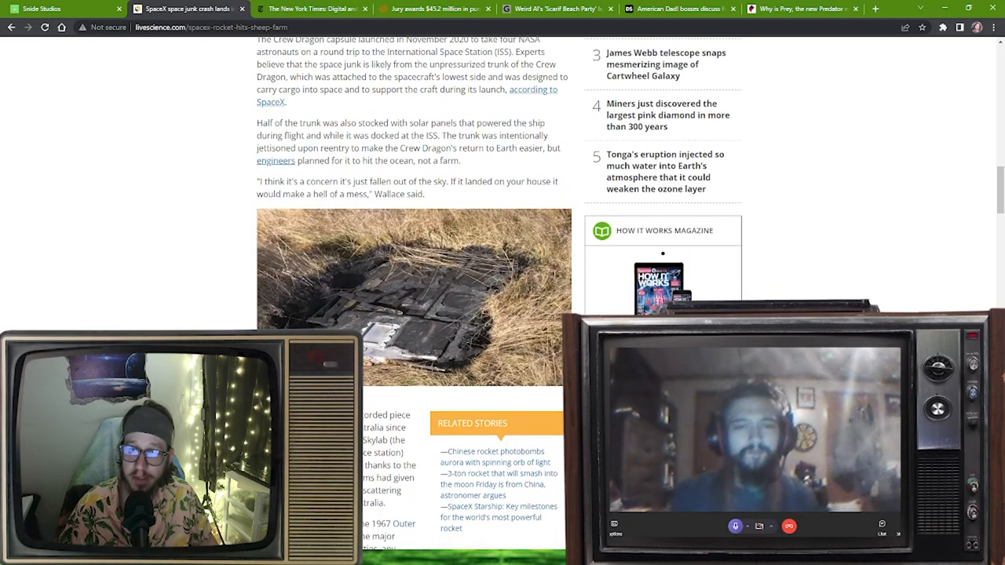
{"action": "scroll", "scroll_direction": "down", "scroll_amount": 3}
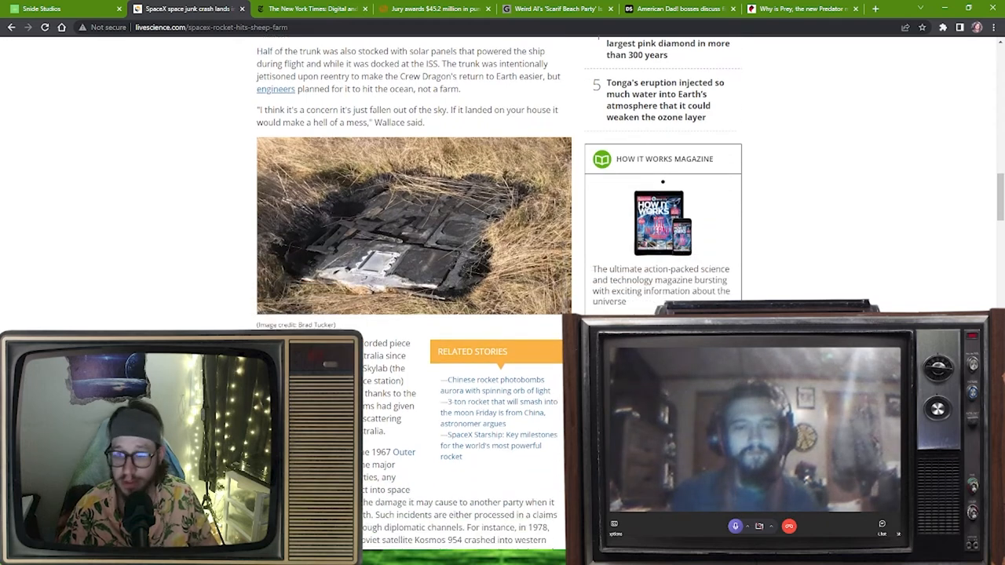
{"action": "scroll", "scroll_direction": "down", "scroll_amount": 3}
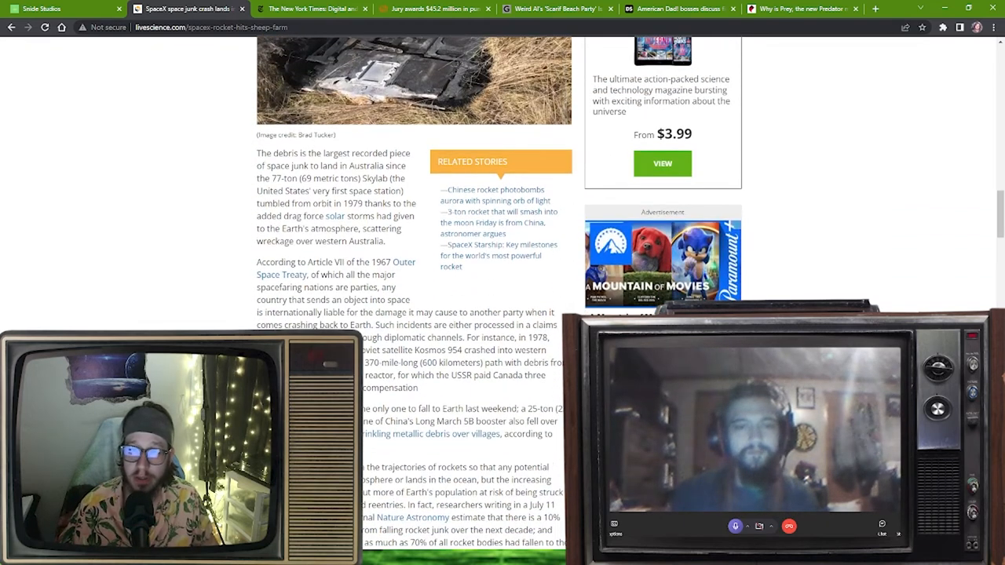
{"action": "scroll", "scroll_direction": "down", "scroll_amount": 3}
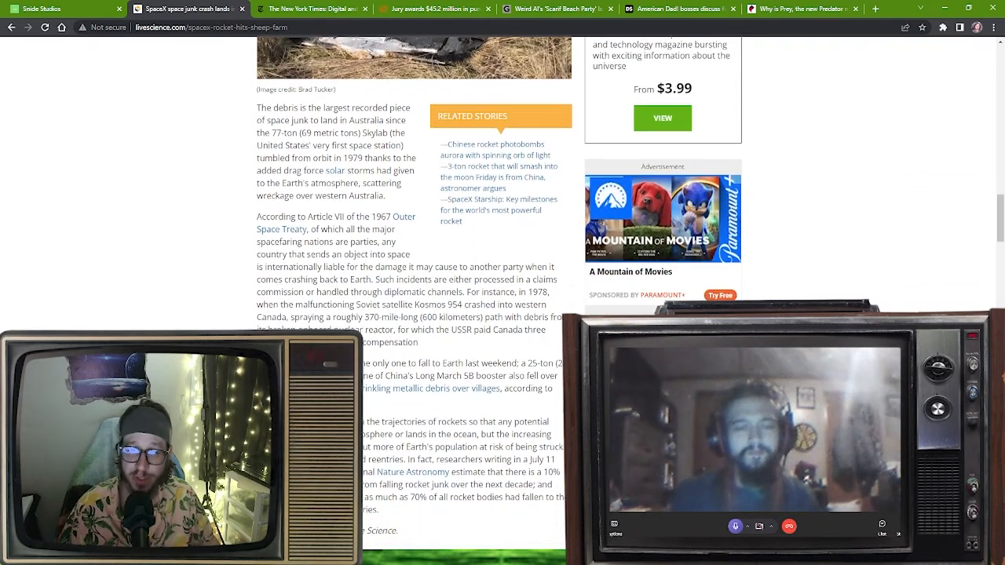
{"action": "scroll", "scroll_direction": "down", "scroll_amount": 3}
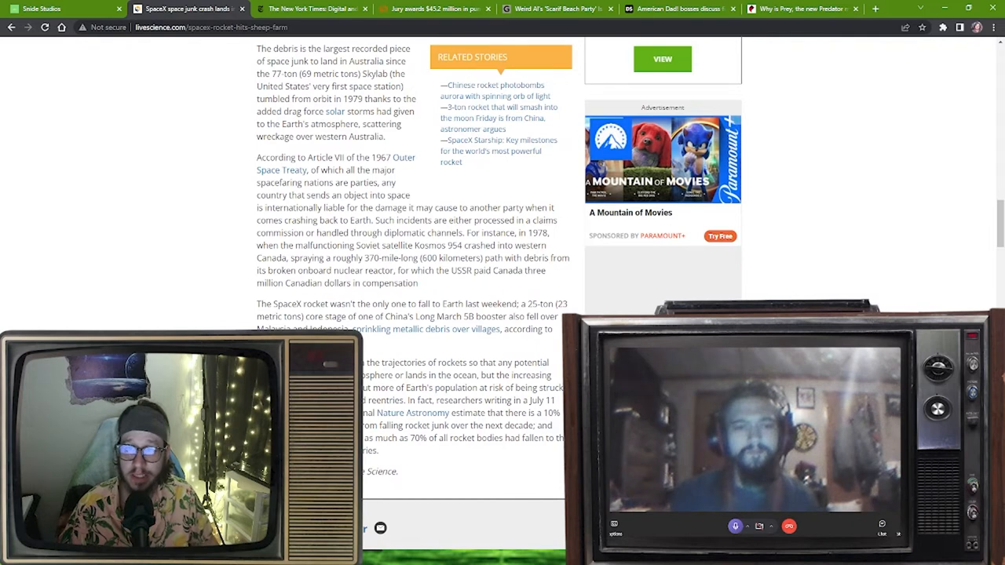
{"action": "scroll", "scroll_direction": "down", "scroll_amount": 3}
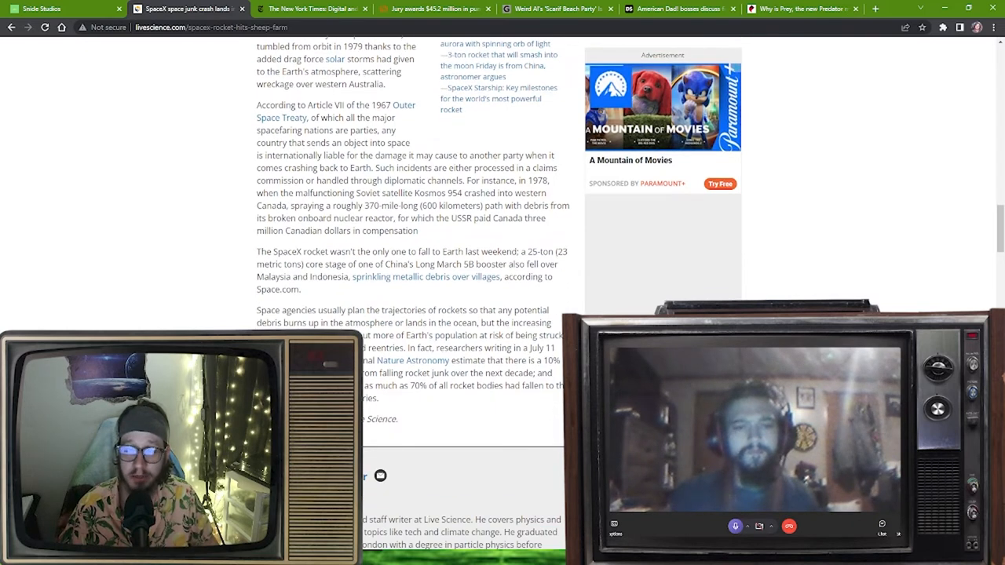
{"action": "scroll", "scroll_direction": "down", "scroll_amount": 3}
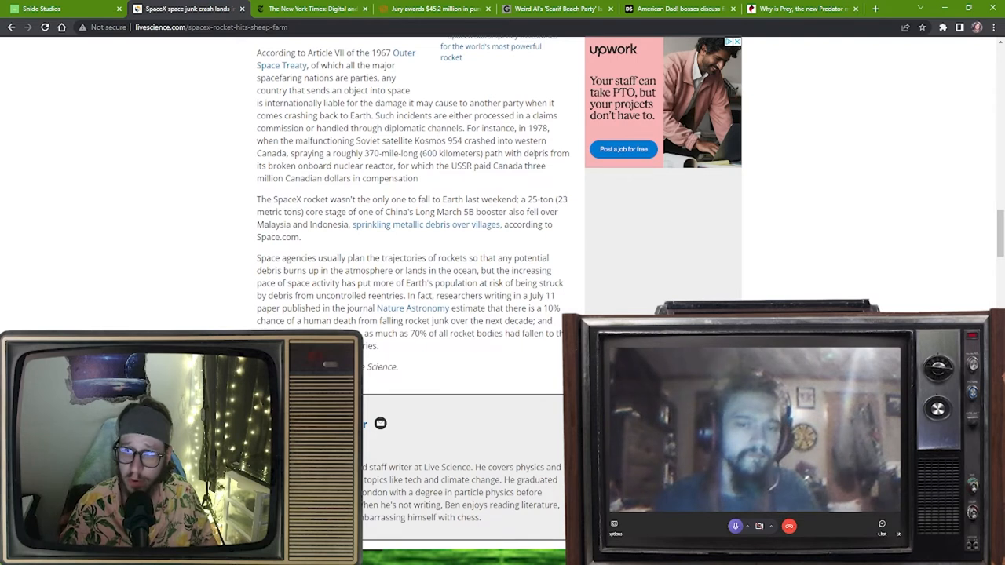
{"action": "mouse_move", "coordinate": [336, 179]}
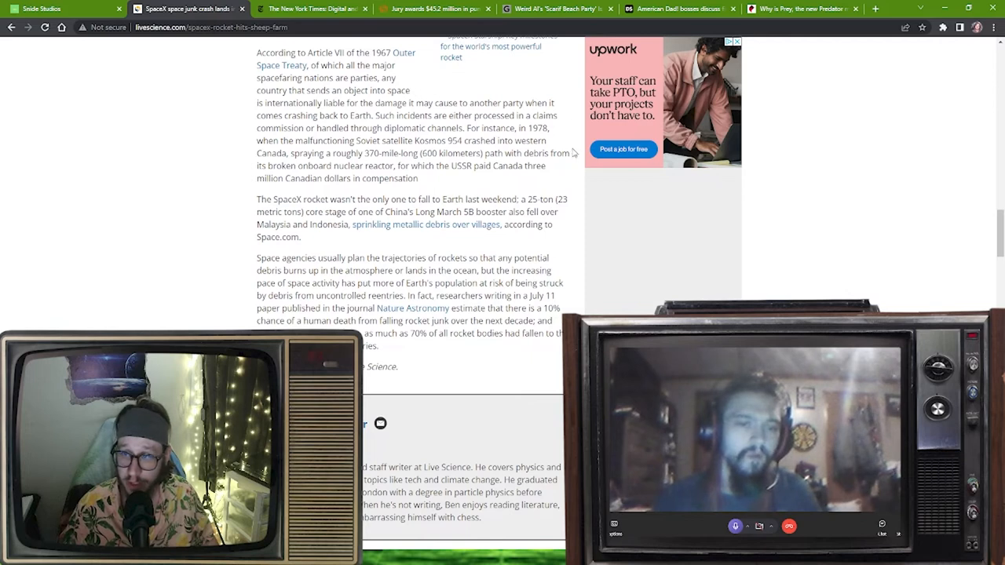
{"action": "mouse_move", "coordinate": [422, 180]}
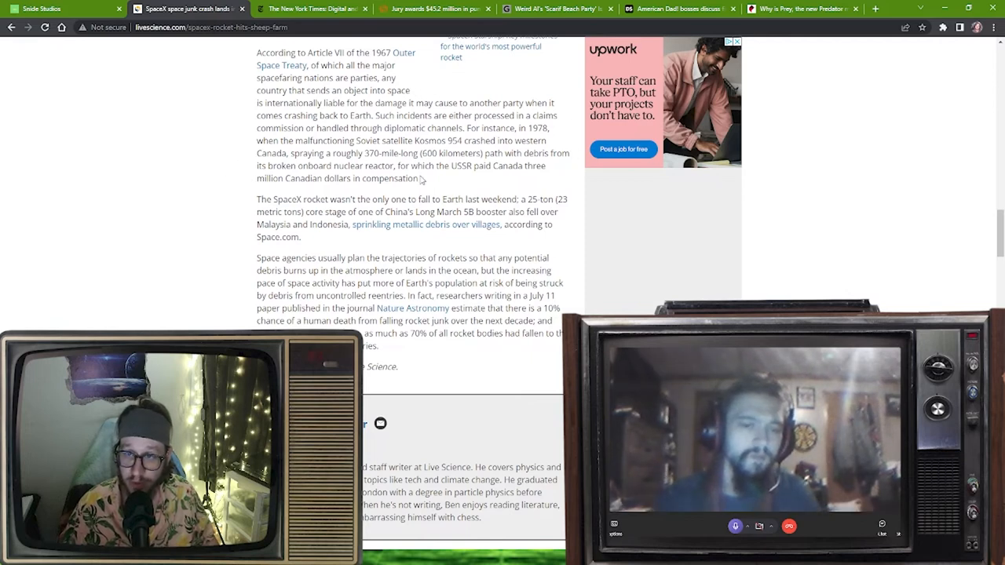
{"action": "mouse_move", "coordinate": [587, 206]}
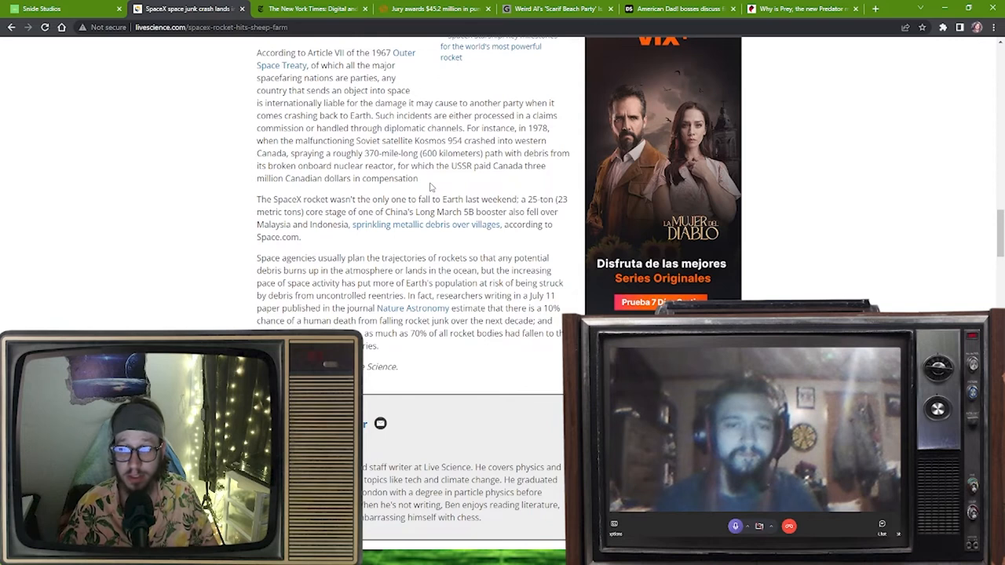
{"action": "mouse_move", "coordinate": [201, 218]}
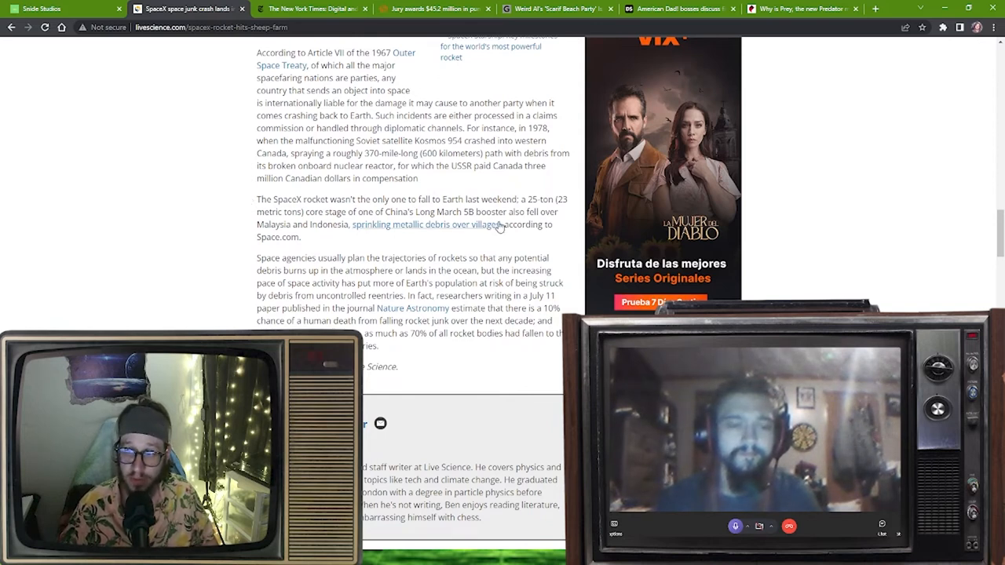
{"action": "mouse_move", "coordinate": [525, 191]}
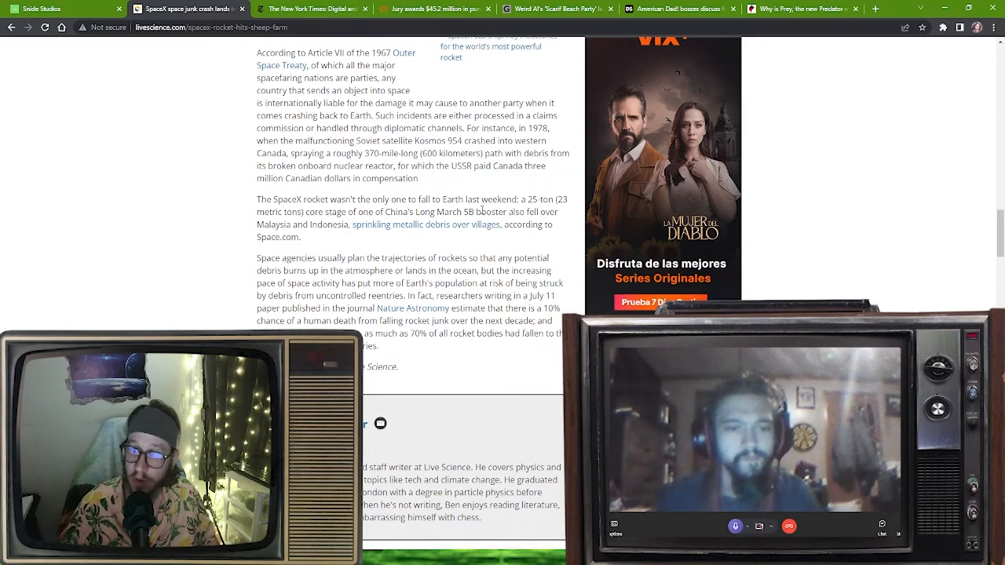
{"action": "mouse_move", "coordinate": [544, 223]}
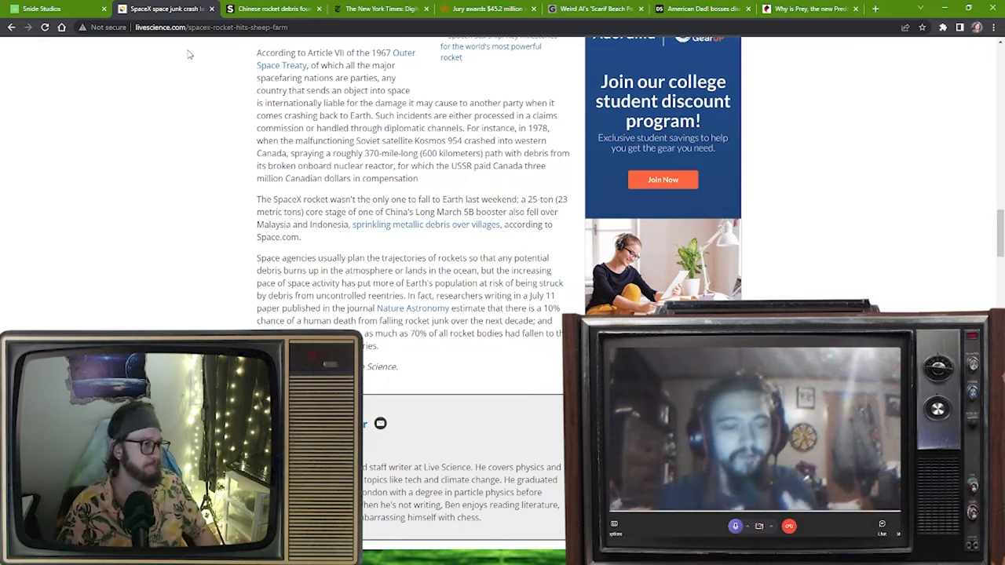
{"action": "mouse_move", "coordinate": [174, 48]}
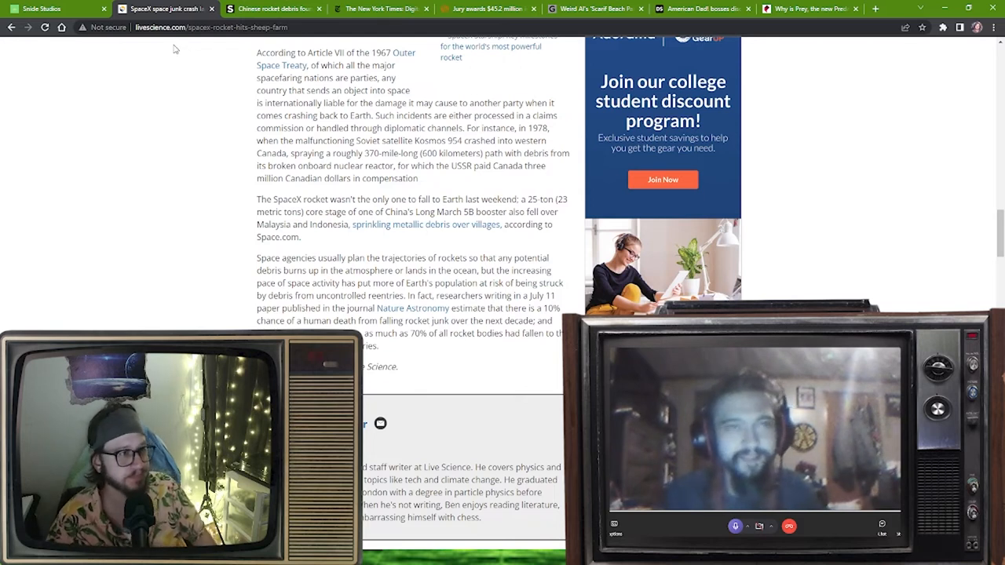
{"action": "mouse_move", "coordinate": [165, 321]}
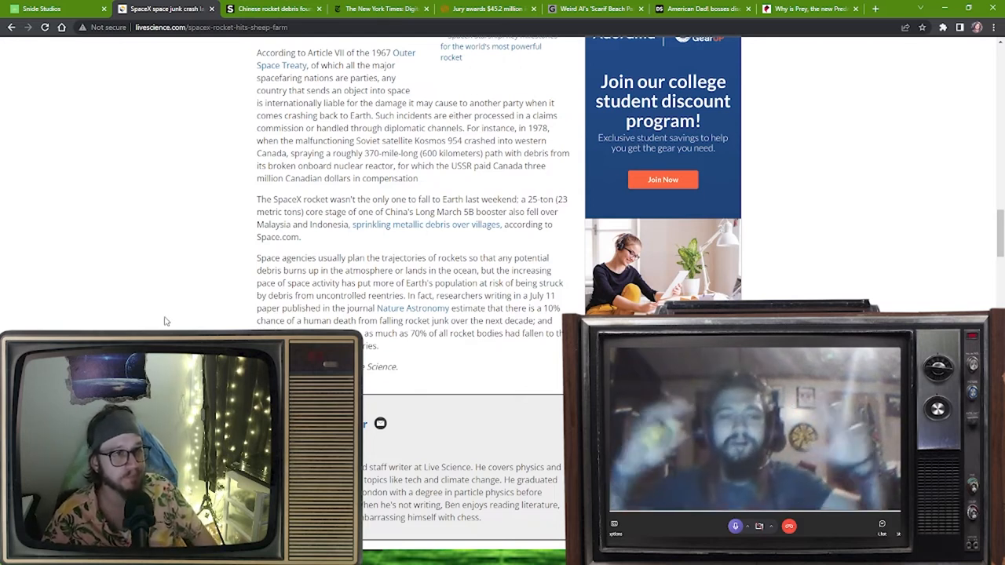
{"action": "mouse_move", "coordinate": [145, 318]}
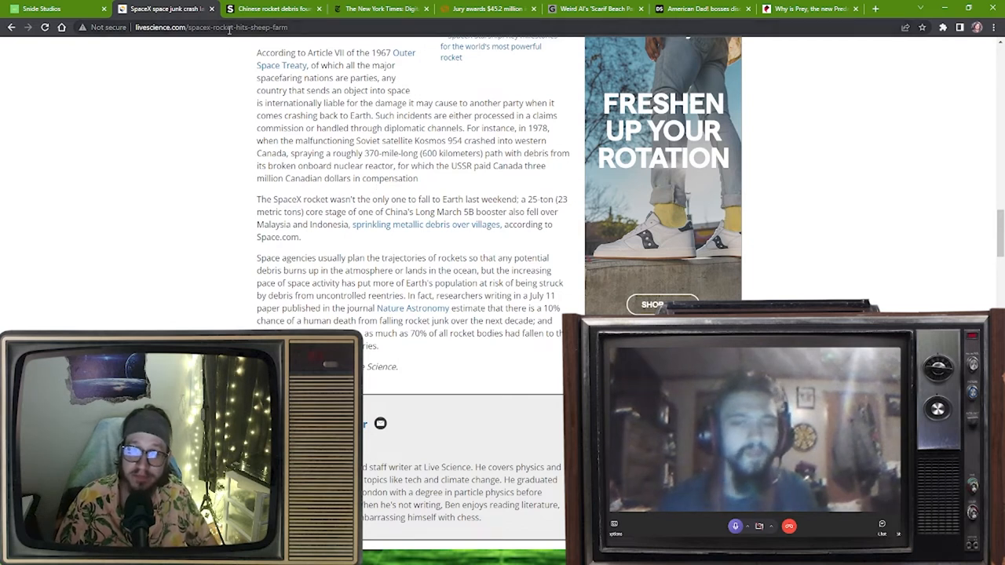
Switch to the 'Chinese rocket debris found' Space.com tab.
{"action": "left_click", "coordinate": [273, 8]}
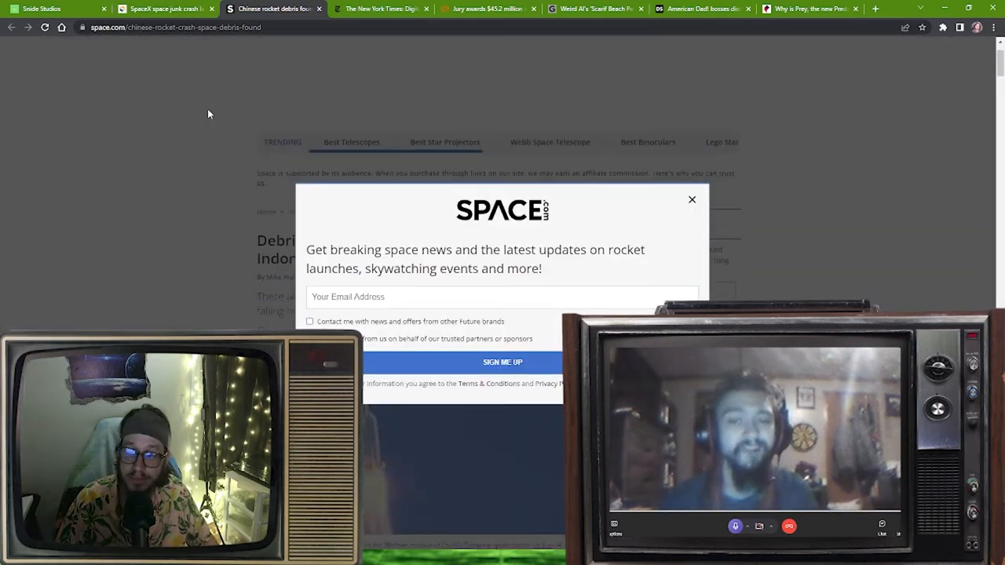
Dismiss the Space.com sign-up offer, skim the rocket debris story, and close the read tabs.
{"action": "left_click", "coordinate": [692, 199]}
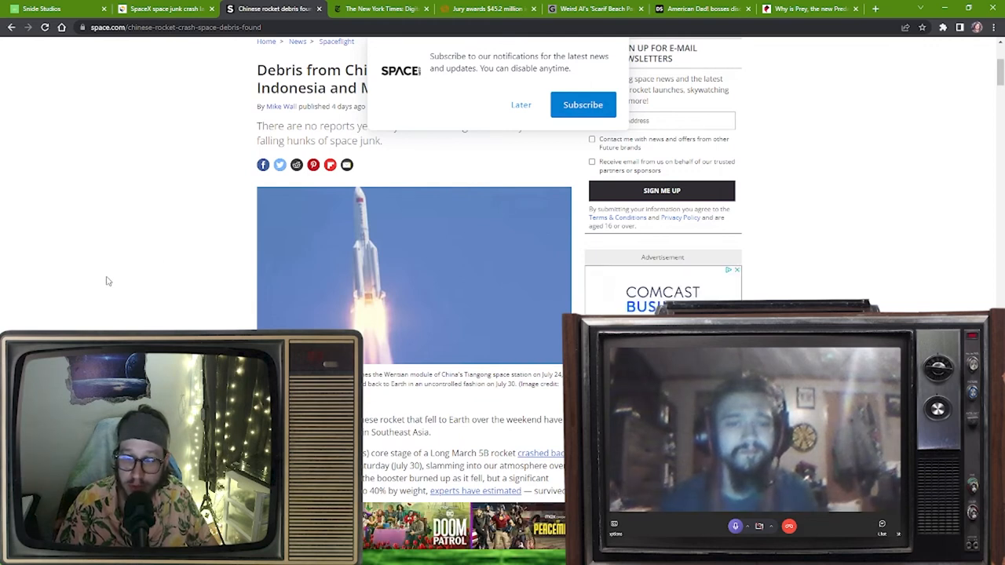
{"action": "scroll", "scroll_direction": "down", "scroll_amount": 3}
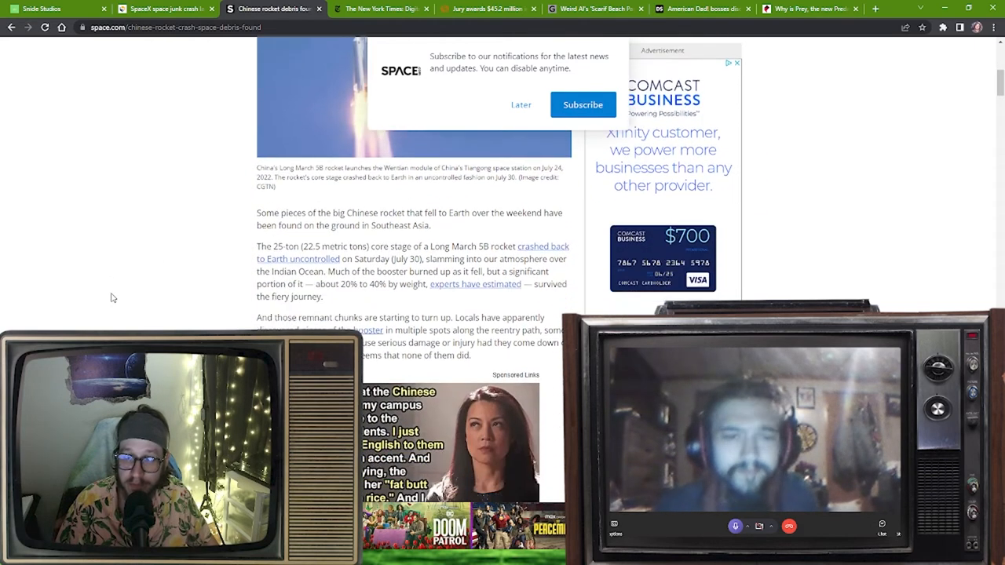
{"action": "scroll", "scroll_direction": "down", "scroll_amount": 3}
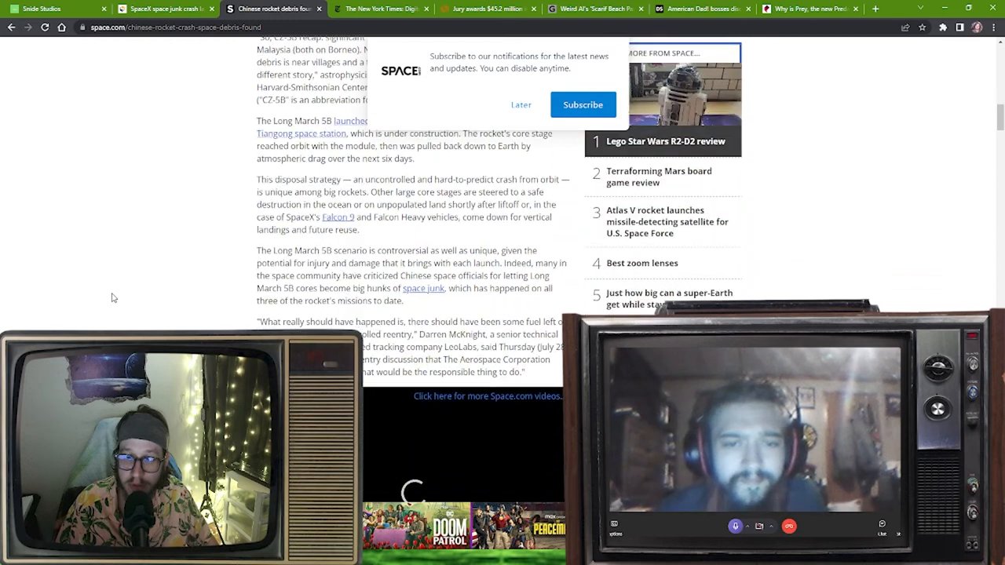
{"action": "scroll", "scroll_direction": "down", "scroll_amount": 3}
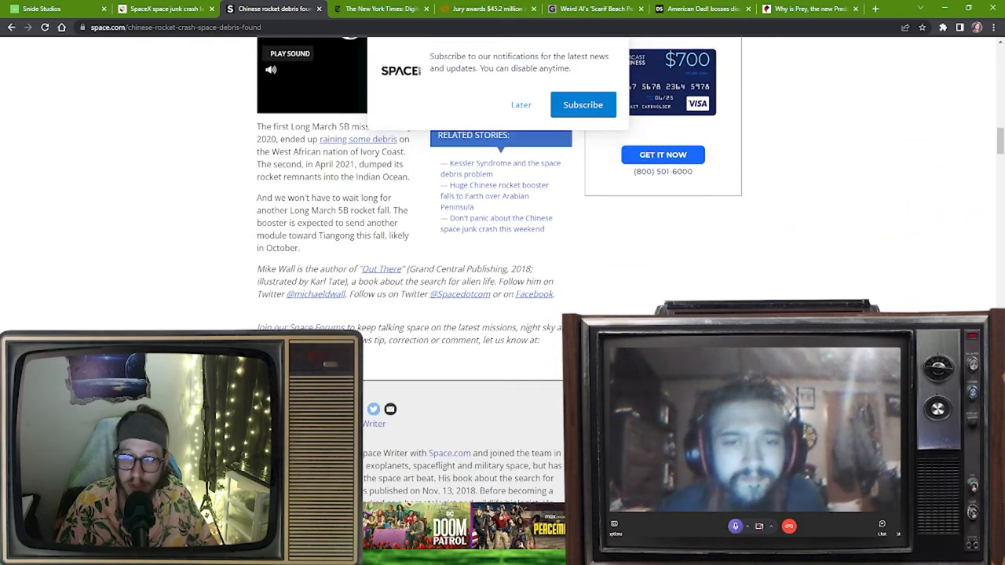
{"action": "scroll", "scroll_direction": "down", "scroll_amount": 3}
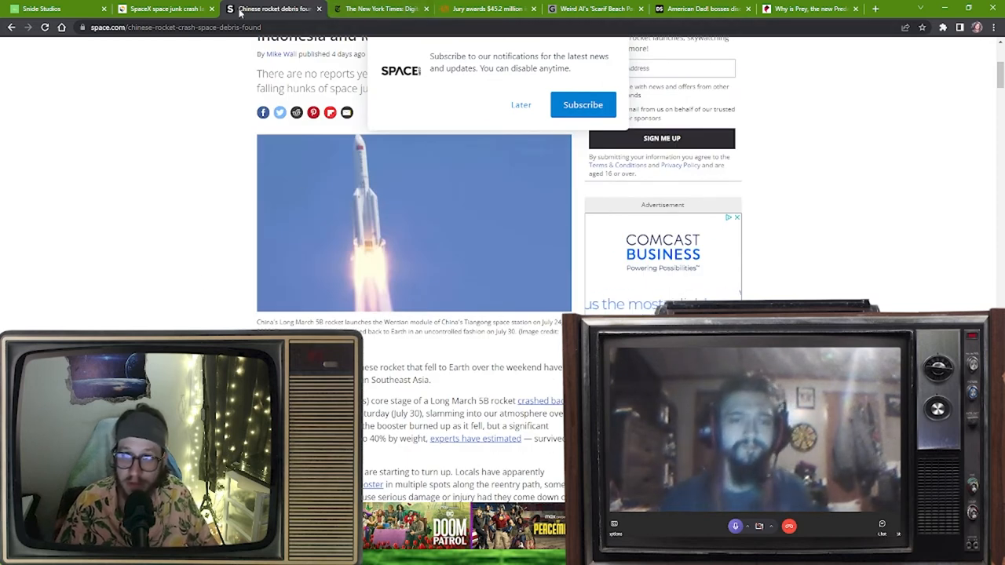
{"action": "left_click", "coordinate": [165, 9]}
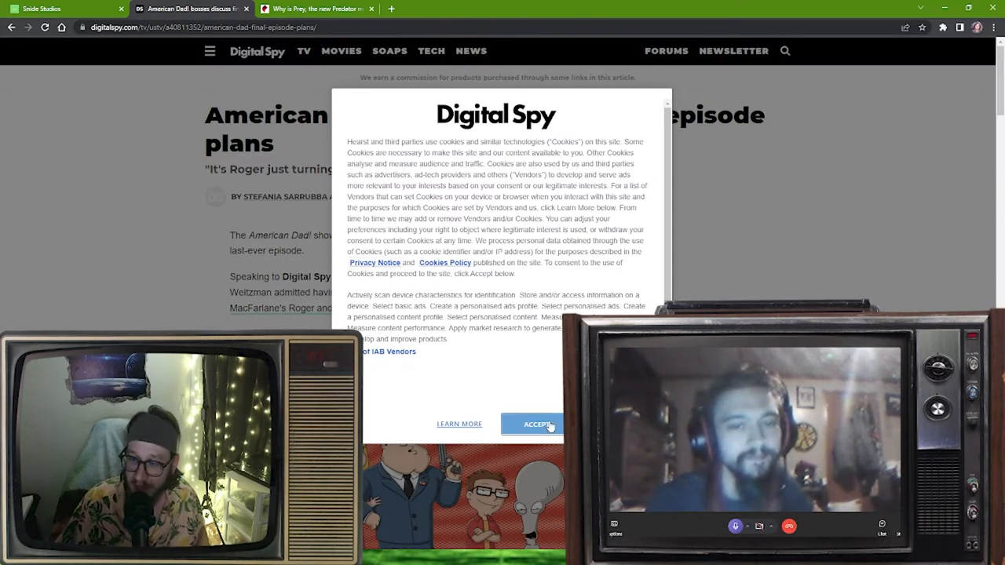
Accept the Digital Spy cookie notice and read down to the season 20 and 21 renewal paragraphs.
{"action": "left_click", "coordinate": [537, 423]}
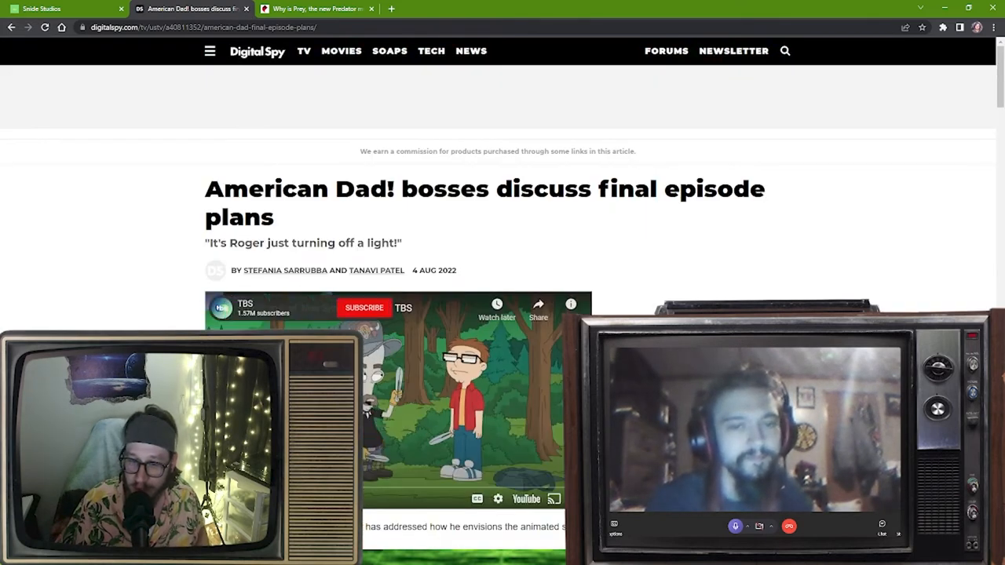
{"action": "scroll", "scroll_direction": "down", "scroll_amount": 3}
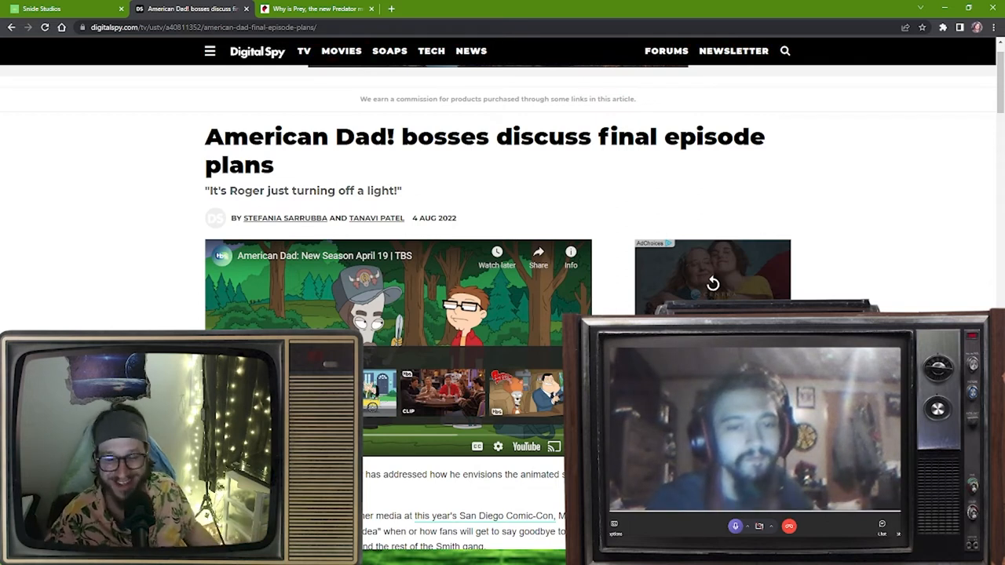
{"action": "scroll", "scroll_direction": "down", "scroll_amount": 3}
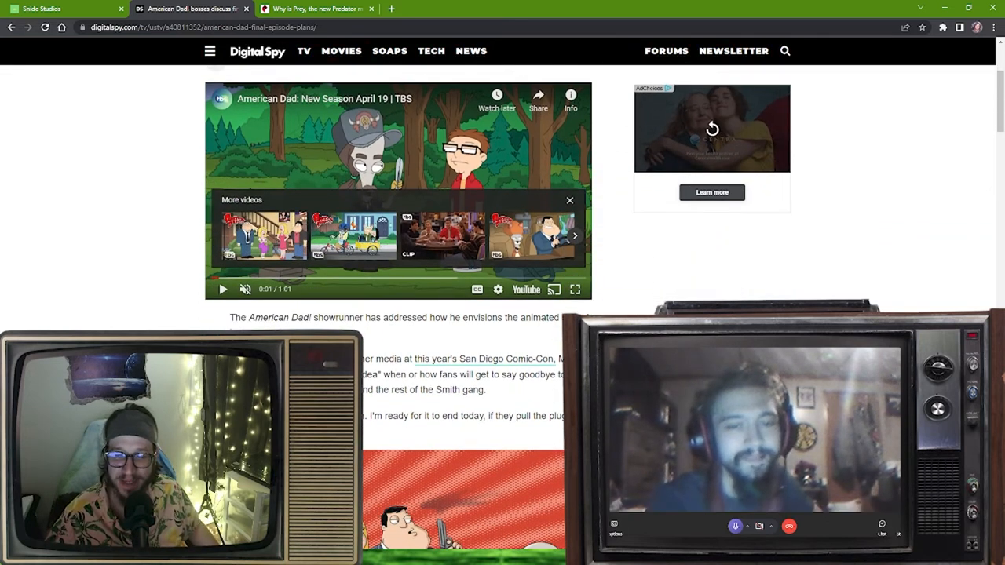
{"action": "scroll", "scroll_direction": "down", "scroll_amount": 3}
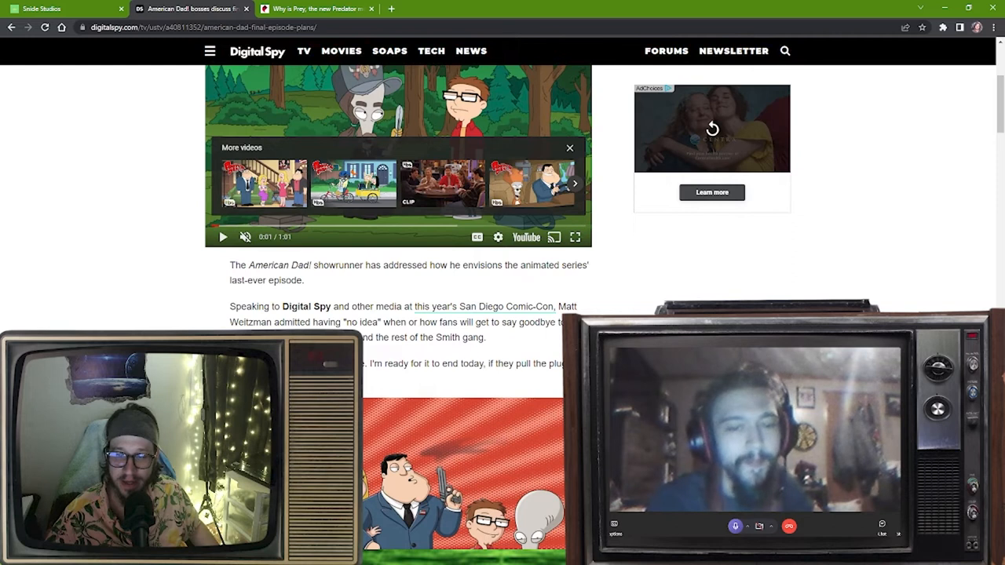
{"action": "scroll", "scroll_direction": "down", "scroll_amount": 3}
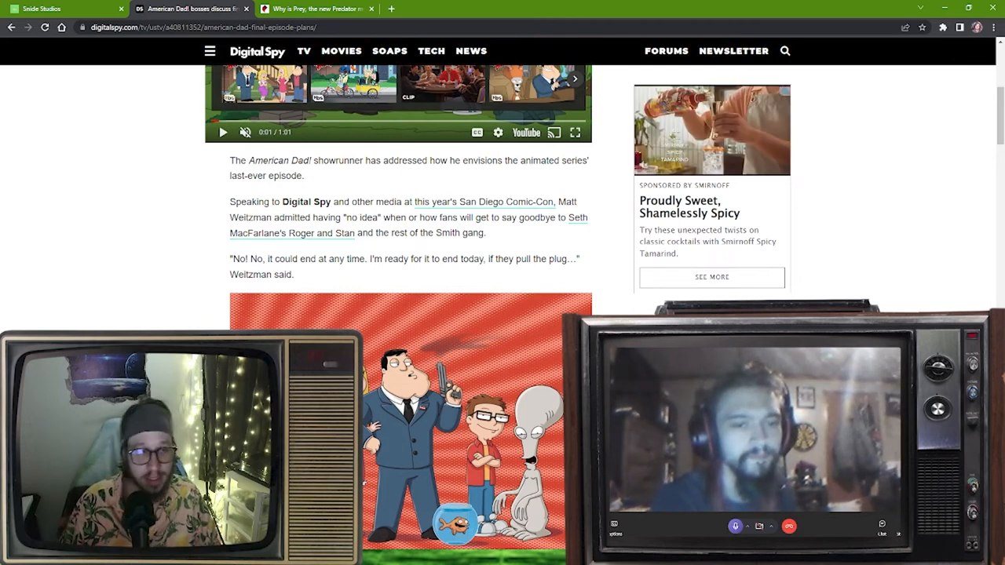
{"action": "scroll", "scroll_direction": "down", "scroll_amount": 3}
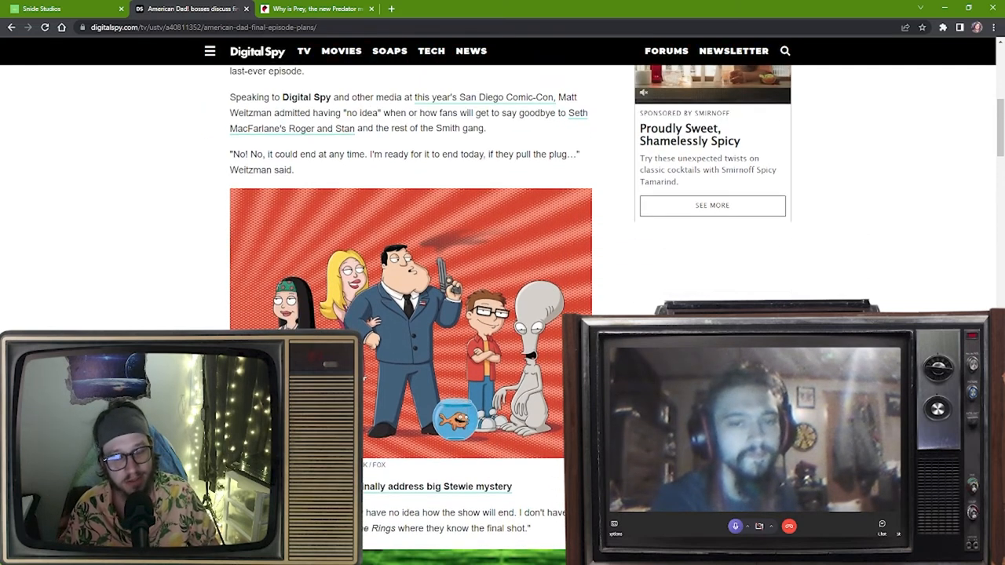
{"action": "scroll", "scroll_direction": "down", "scroll_amount": 3}
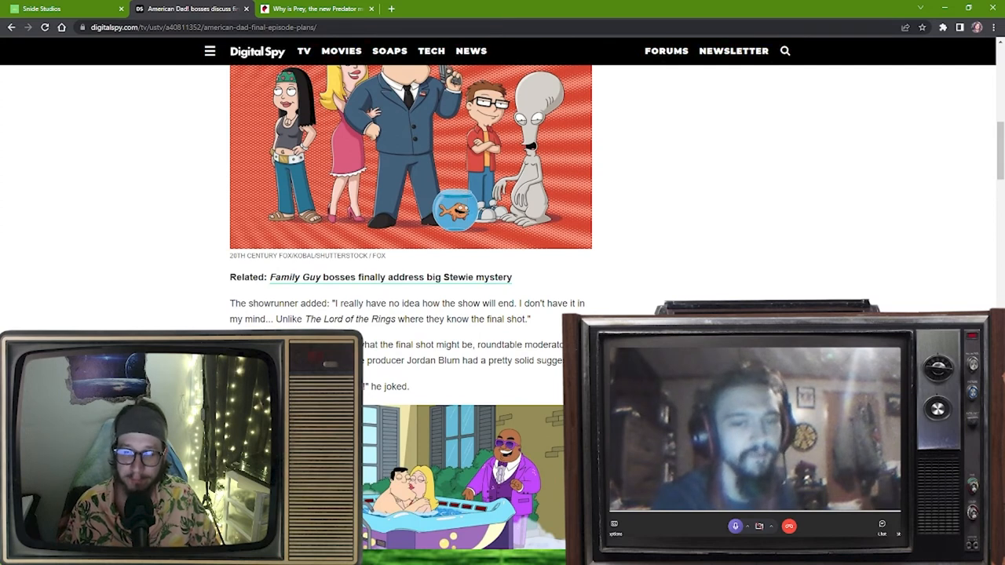
{"action": "scroll", "scroll_direction": "down", "scroll_amount": 3}
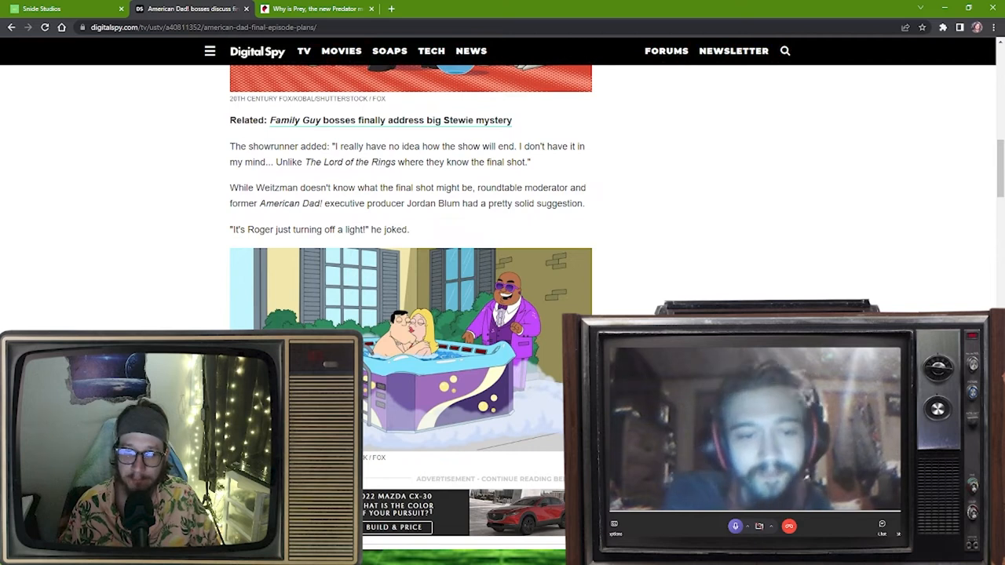
{"action": "scroll", "scroll_direction": "down", "scroll_amount": 3}
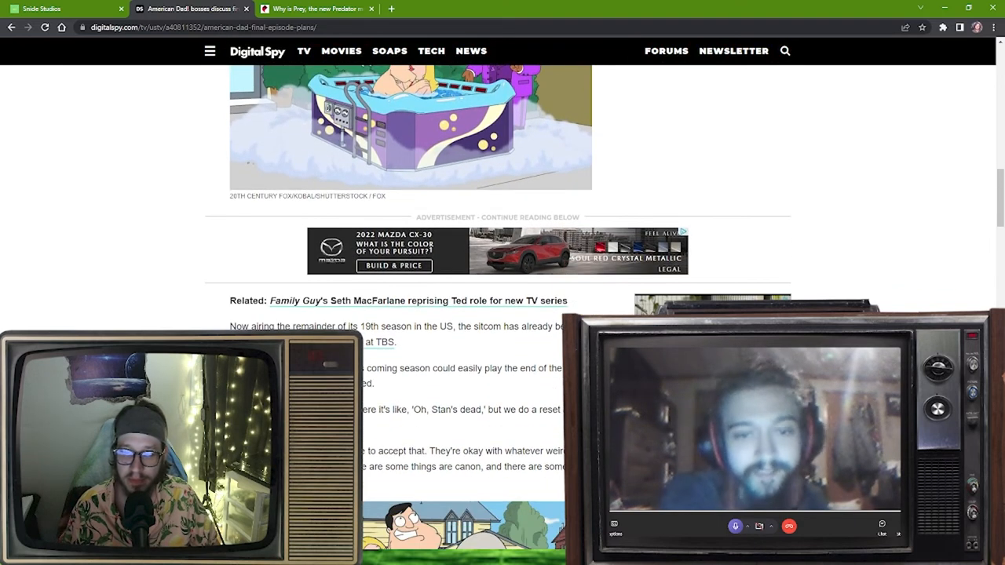
{"action": "scroll", "scroll_direction": "down", "scroll_amount": 3}
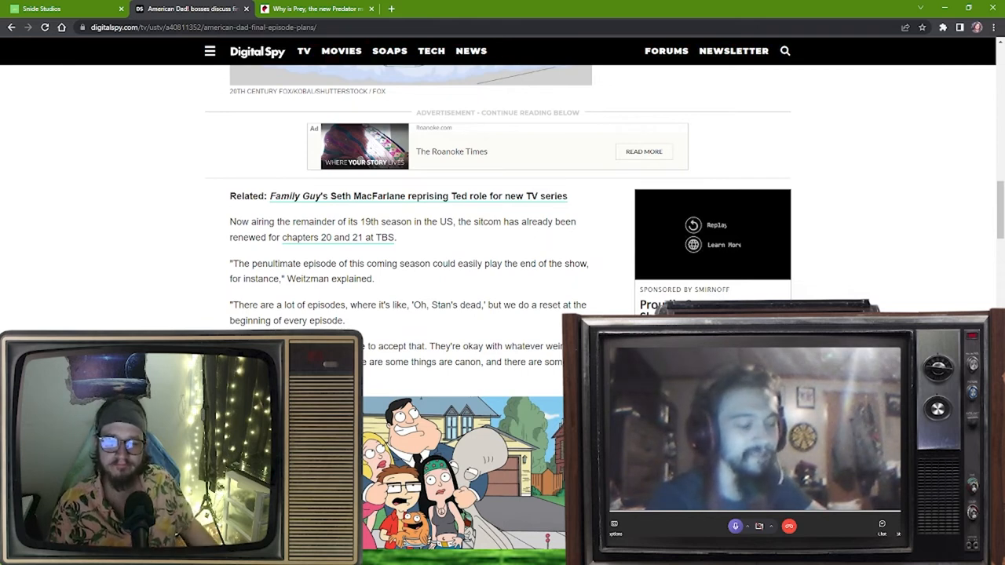
Scroll past the 'American Dad! airs on TBS' note to the article's deals section.
{"action": "scroll", "scroll_direction": "down", "scroll_amount": 3}
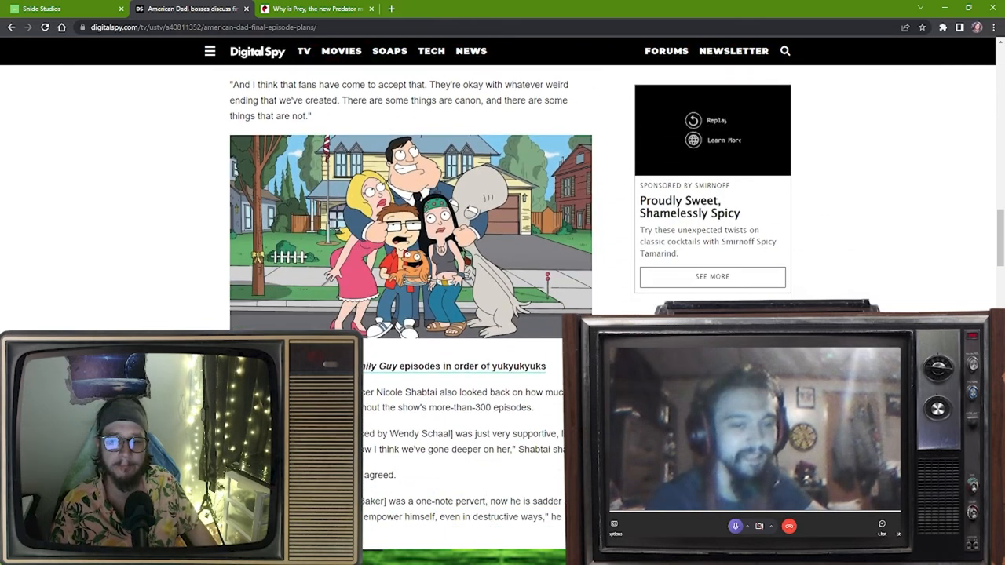
{"action": "scroll", "scroll_direction": "down", "scroll_amount": 3}
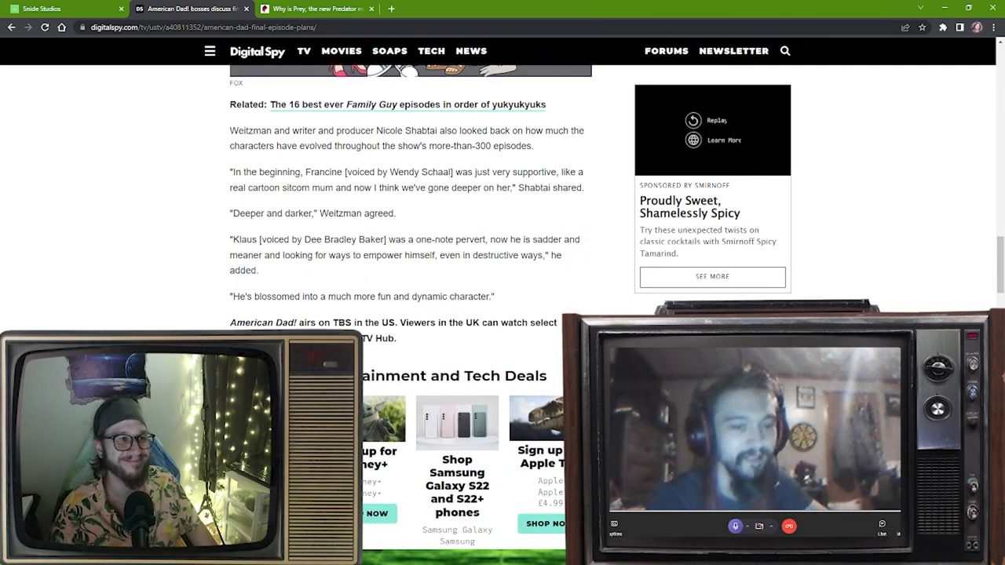
{"action": "scroll", "scroll_direction": "down", "scroll_amount": 3}
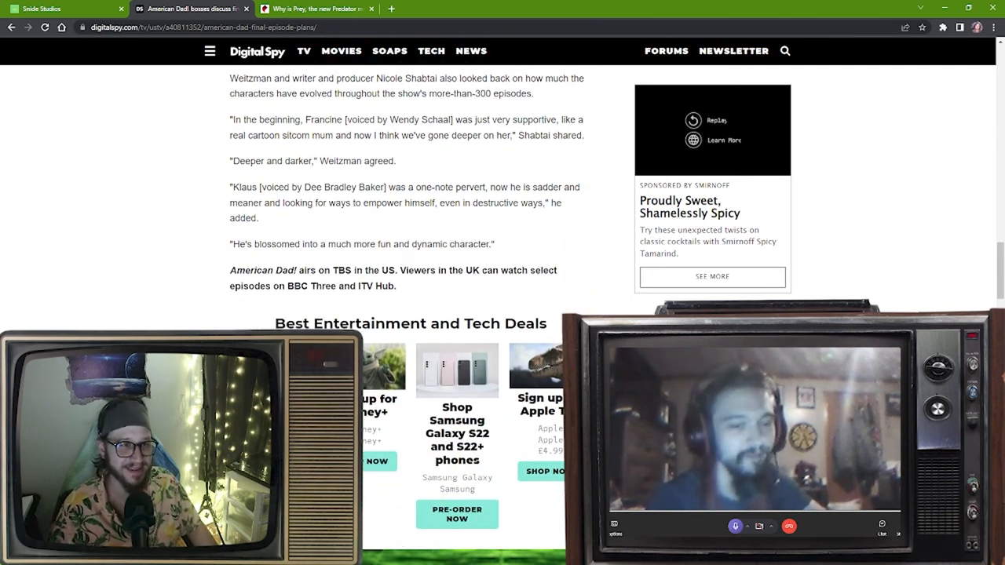
{"action": "scroll", "scroll_direction": "down", "scroll_amount": 3}
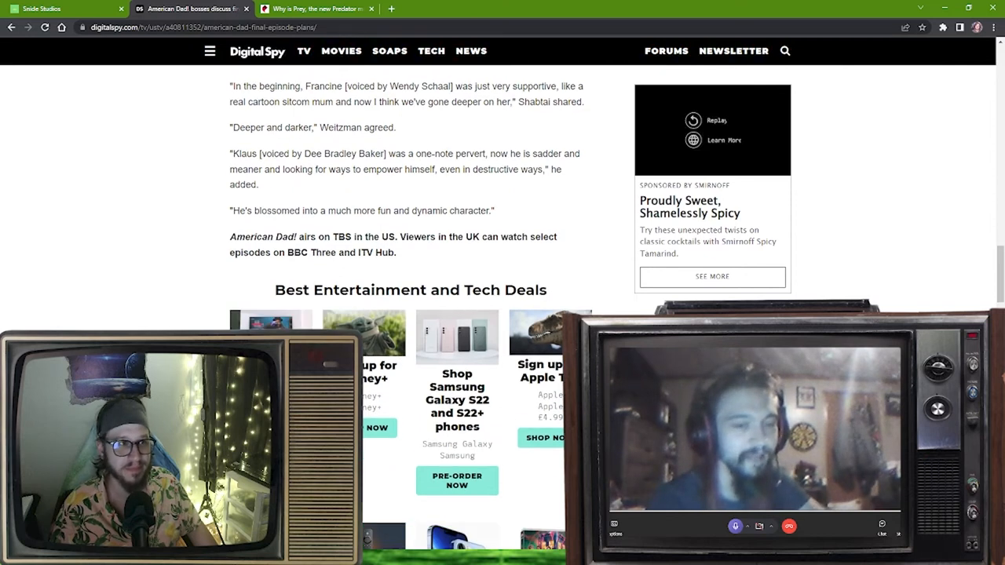
{"action": "scroll", "scroll_direction": "down", "scroll_amount": 3}
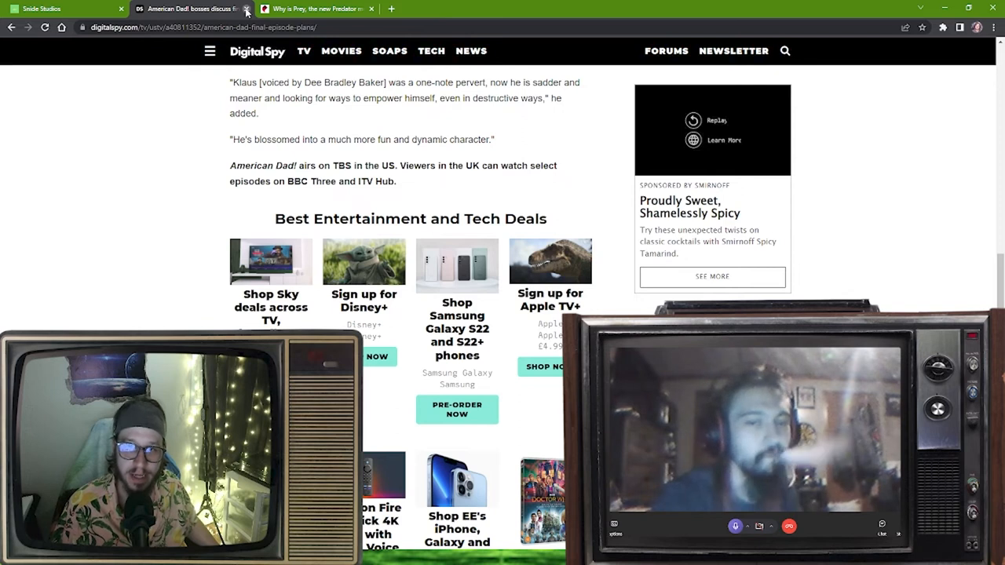
Close the Digital Spy American Dad tab and scroll through Polygon's Prey-on-Hulu article.
{"action": "left_click", "coordinate": [245, 8]}
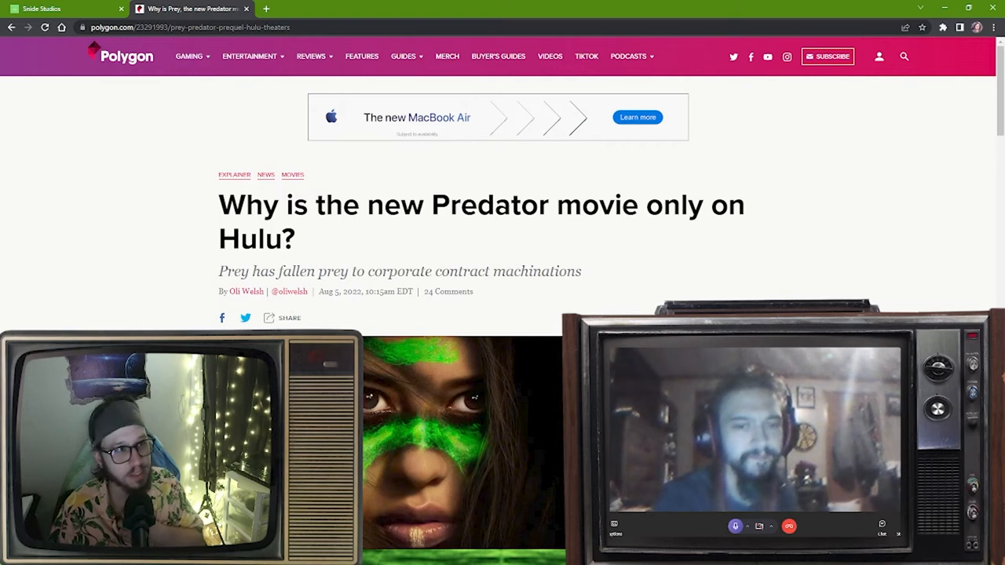
{"action": "scroll", "scroll_direction": "down", "scroll_amount": 3}
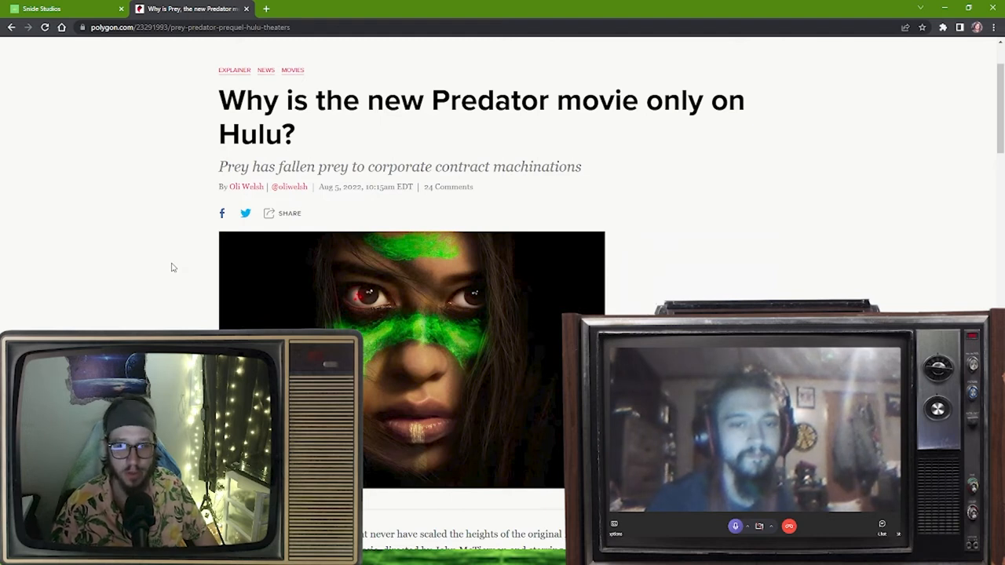
{"action": "scroll", "scroll_direction": "down", "scroll_amount": 3}
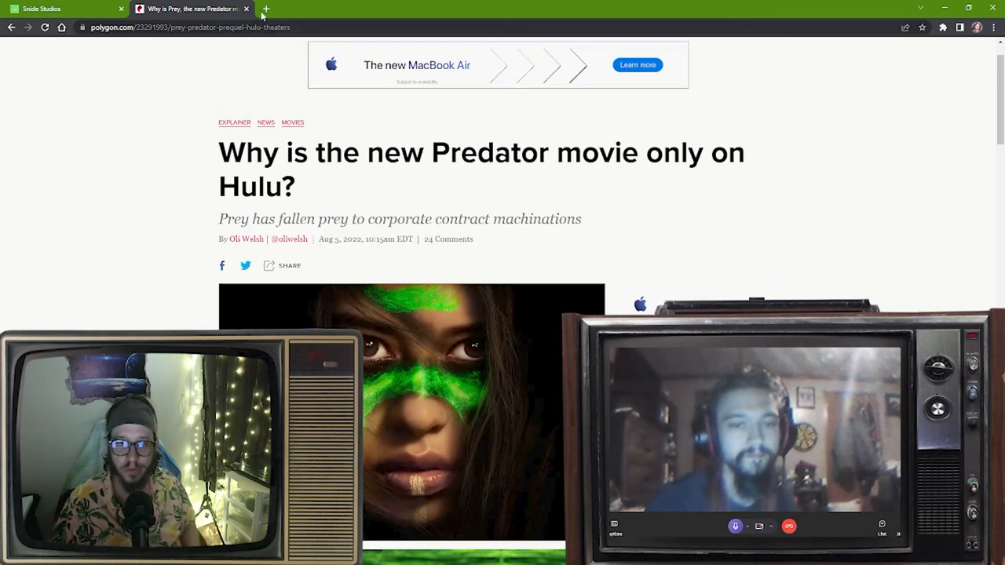
Add a new tab beside the Polygon Predator article, showing the Google start page.
{"action": "left_click", "coordinate": [265, 9]}
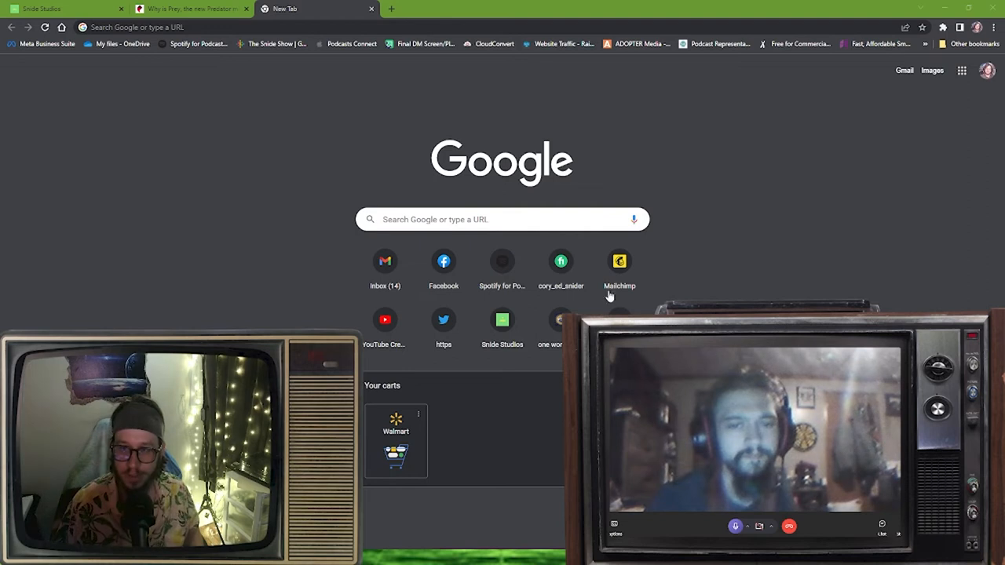
{"action": "mouse_move", "coordinate": [531, 281]}
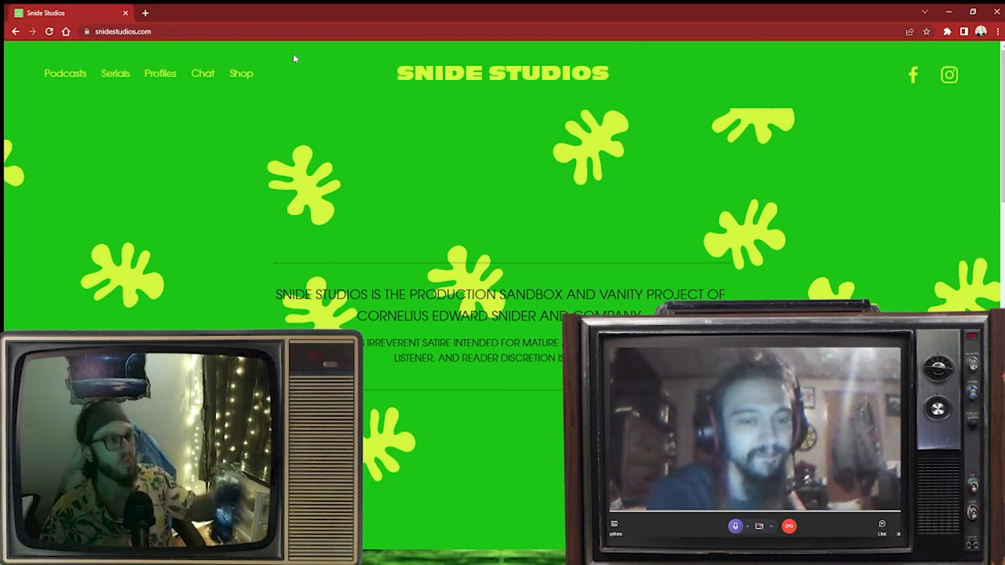
{"action": "mouse_move", "coordinate": [281, 60]}
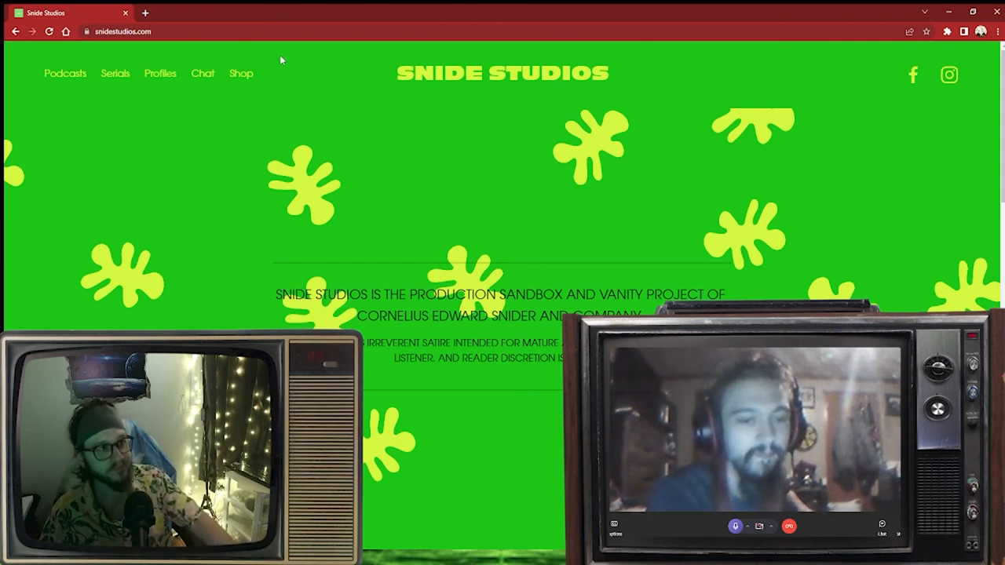